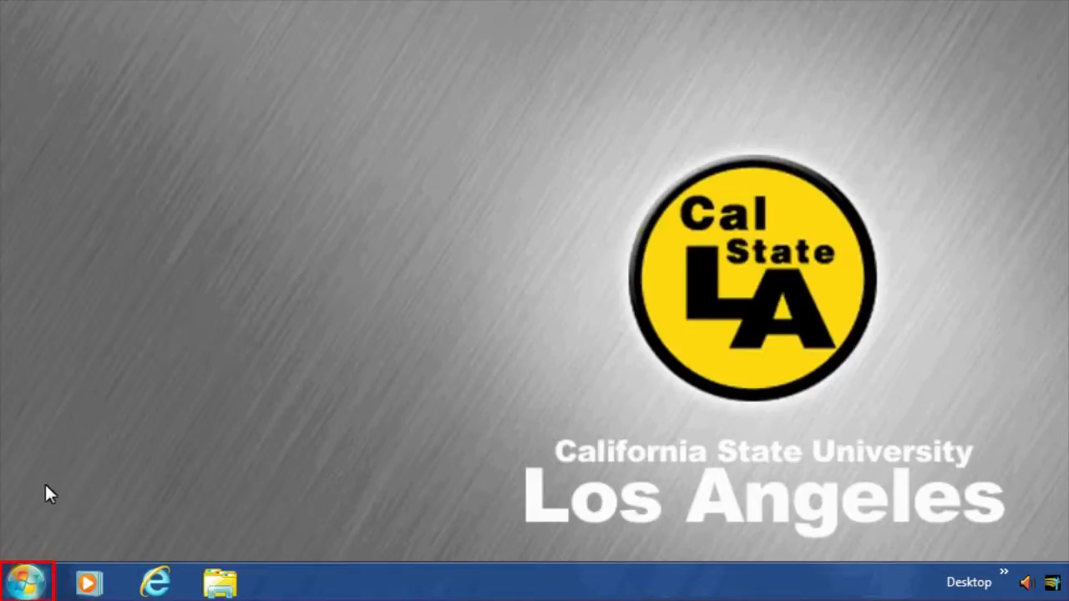
# - Launch Notepad++ from the Start menu's All Programs list
pyautogui.click(24, 581)
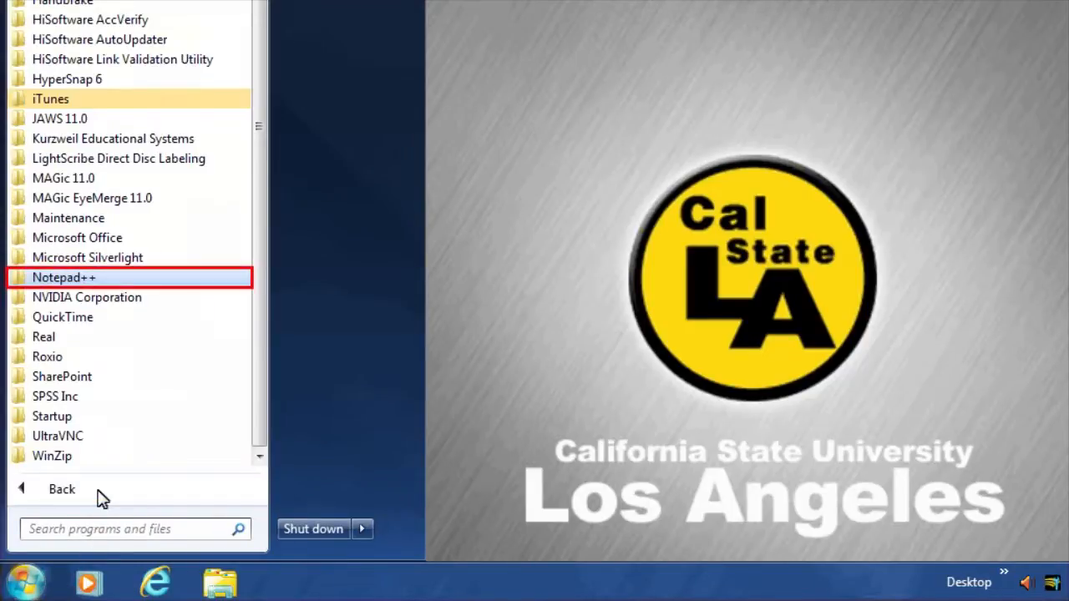
pyautogui.moveTo(87, 284)
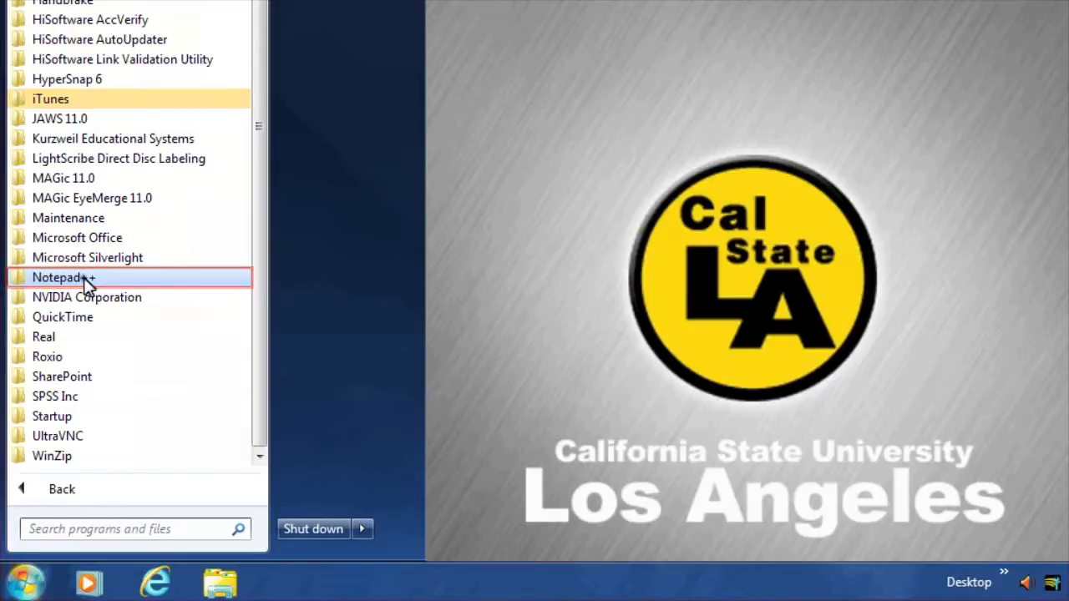
pyautogui.click(63, 277)
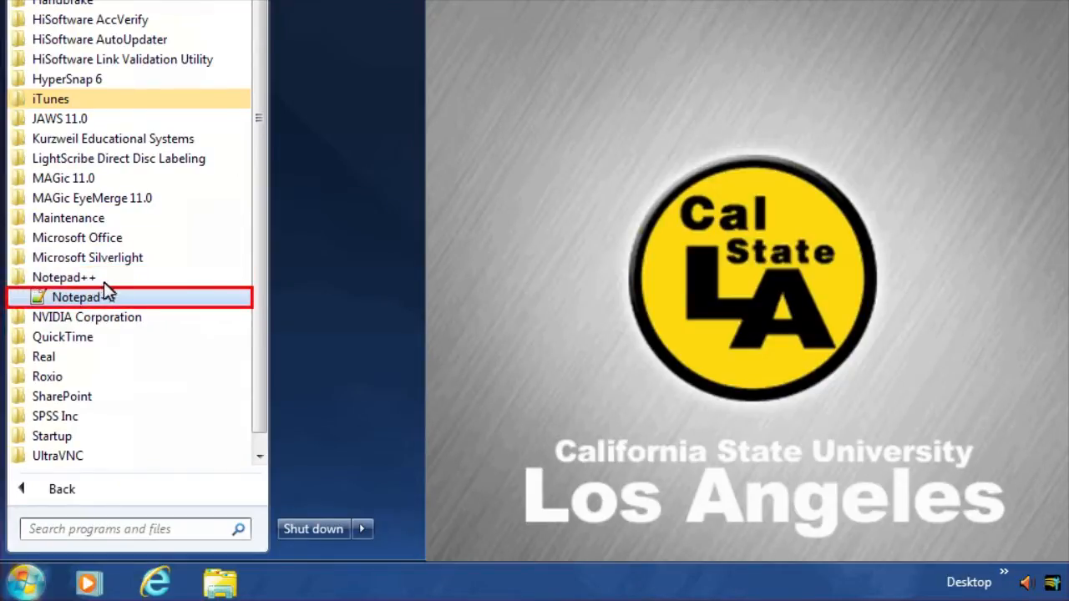
pyautogui.click(82, 297)
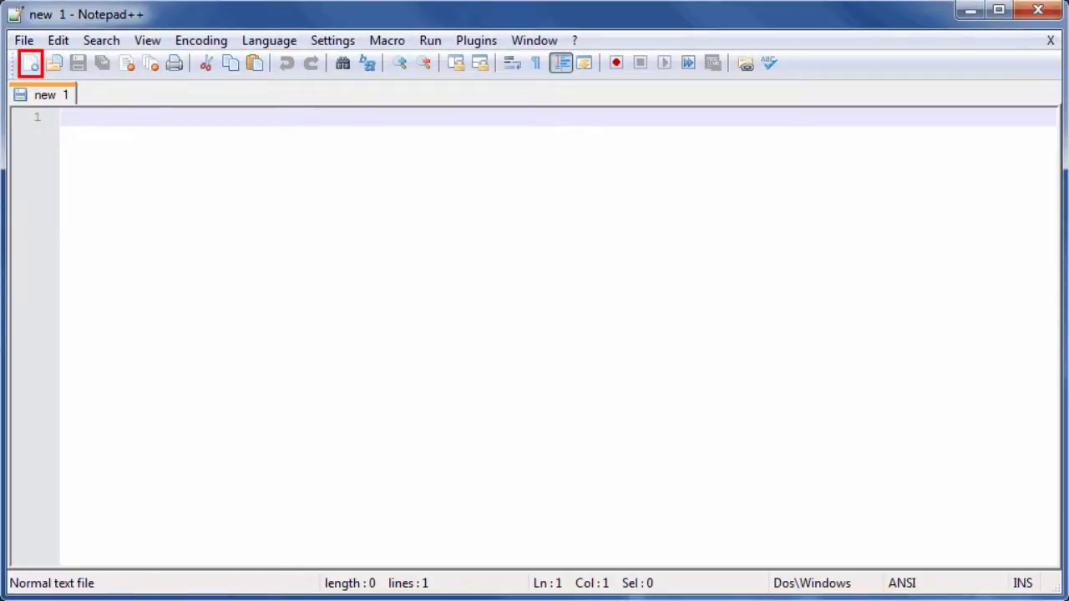
pyautogui.moveTo(117, 304)
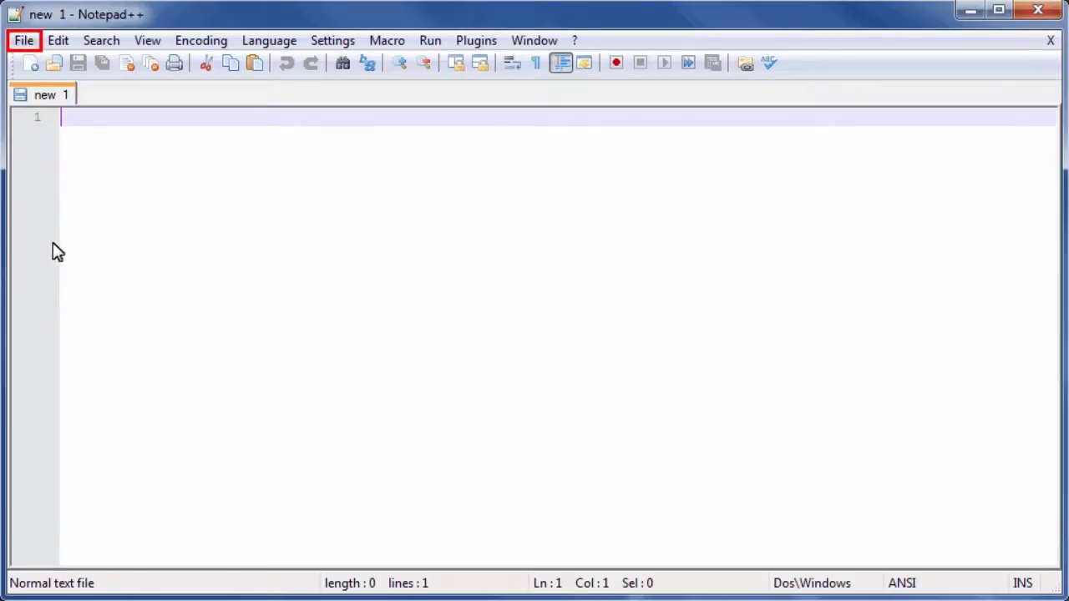
# - Bring up the File menu for the blank document
pyautogui.click(23, 40)
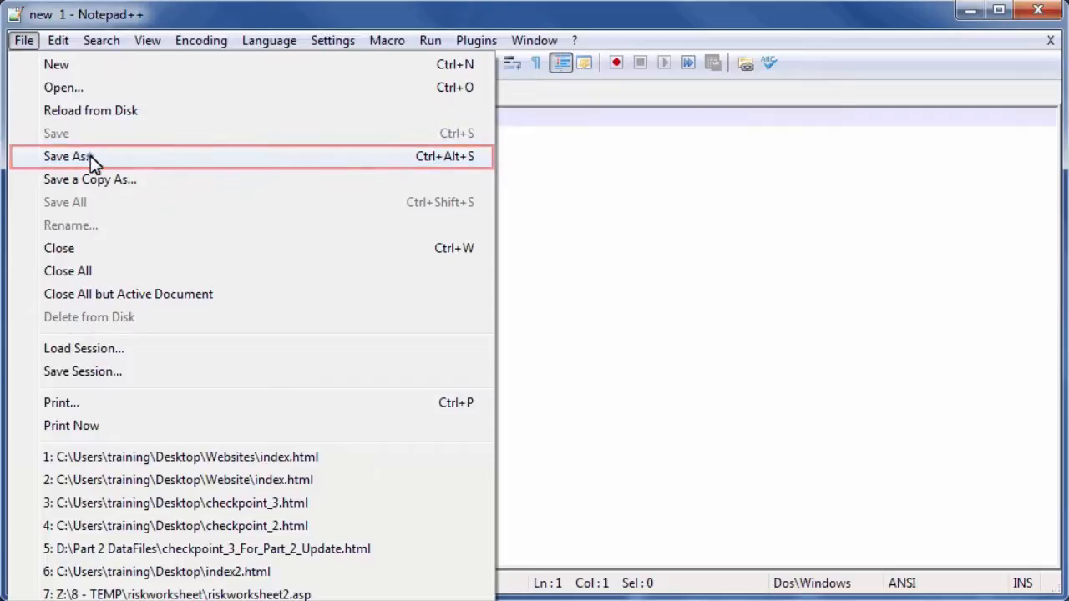
# - Begin Save As with the name index.html and file type All types (*.*)
pyautogui.click(67, 157)
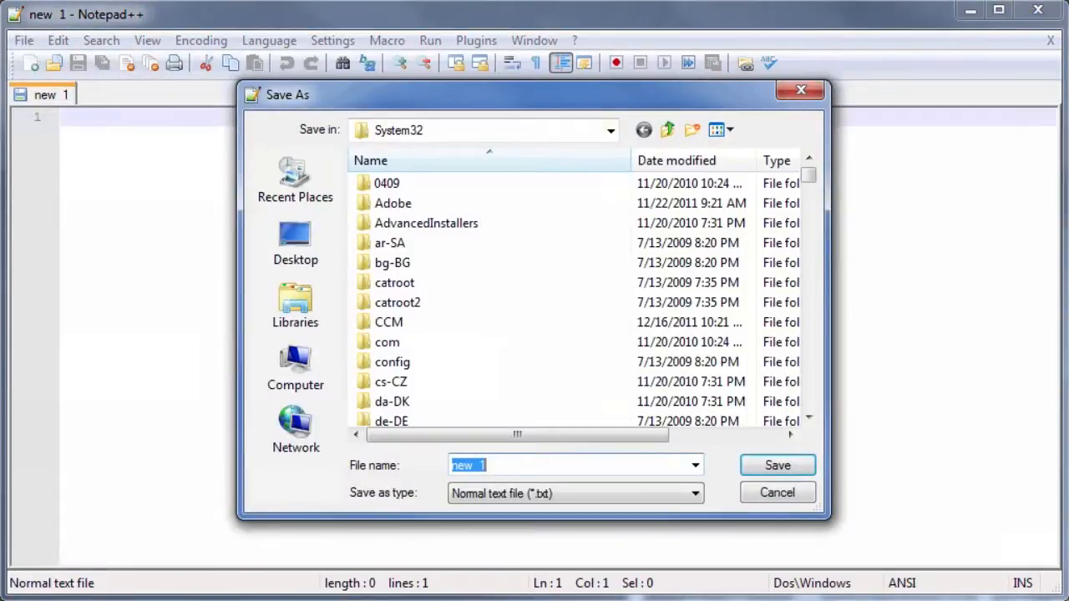
pyautogui.click(571, 465)
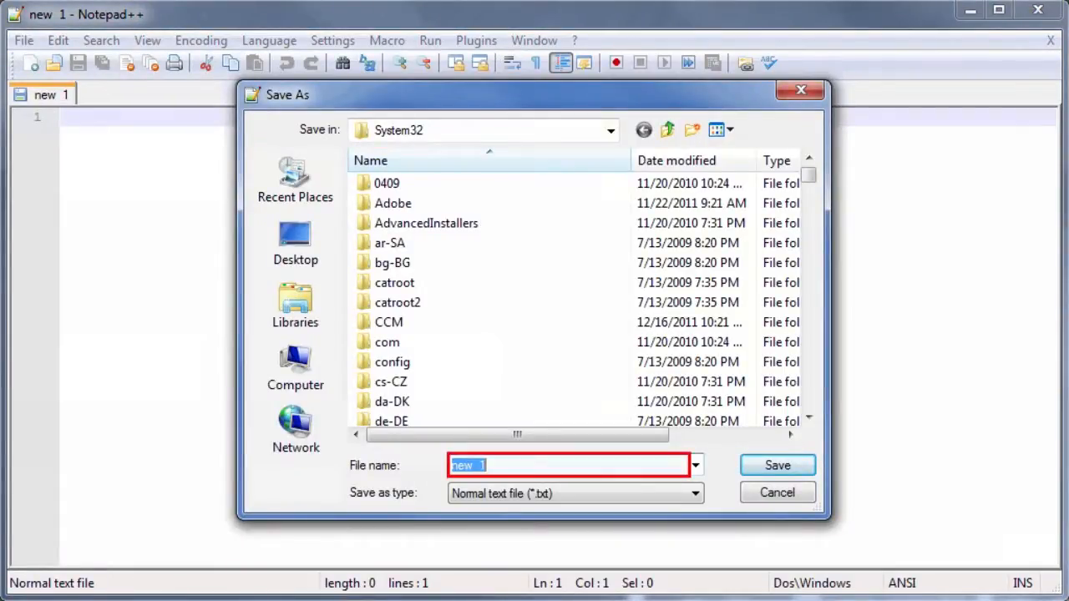
pyautogui.write('index.html')
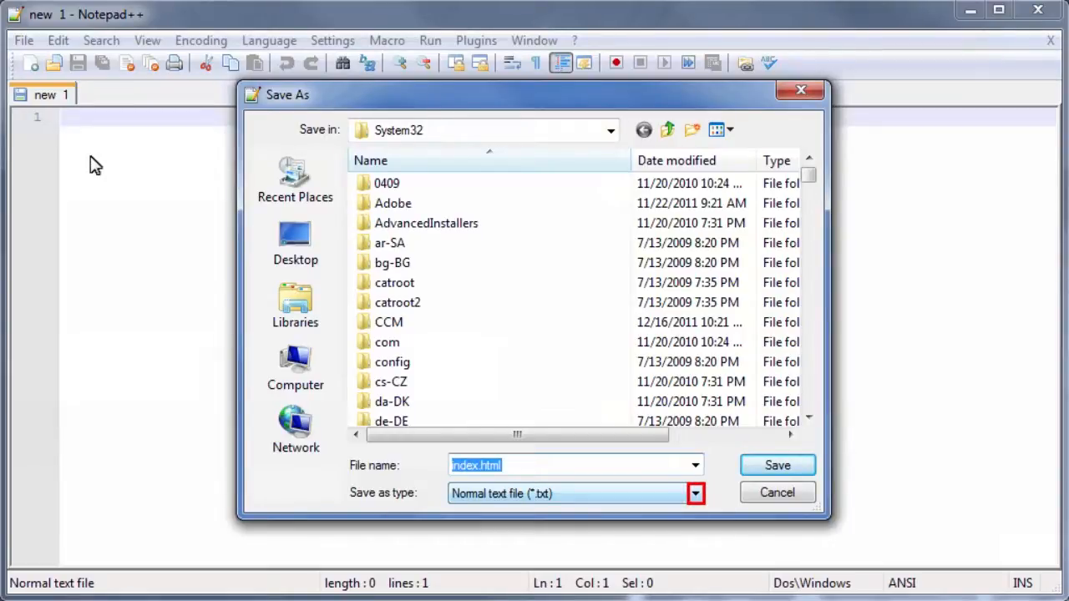
pyautogui.moveTo(695, 495)
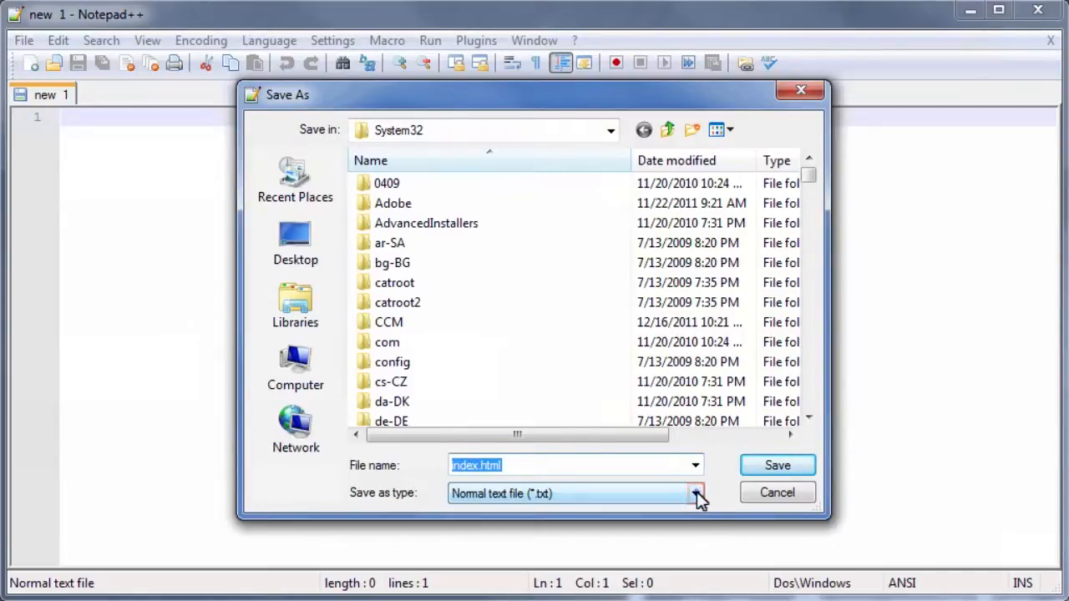
pyautogui.click(694, 494)
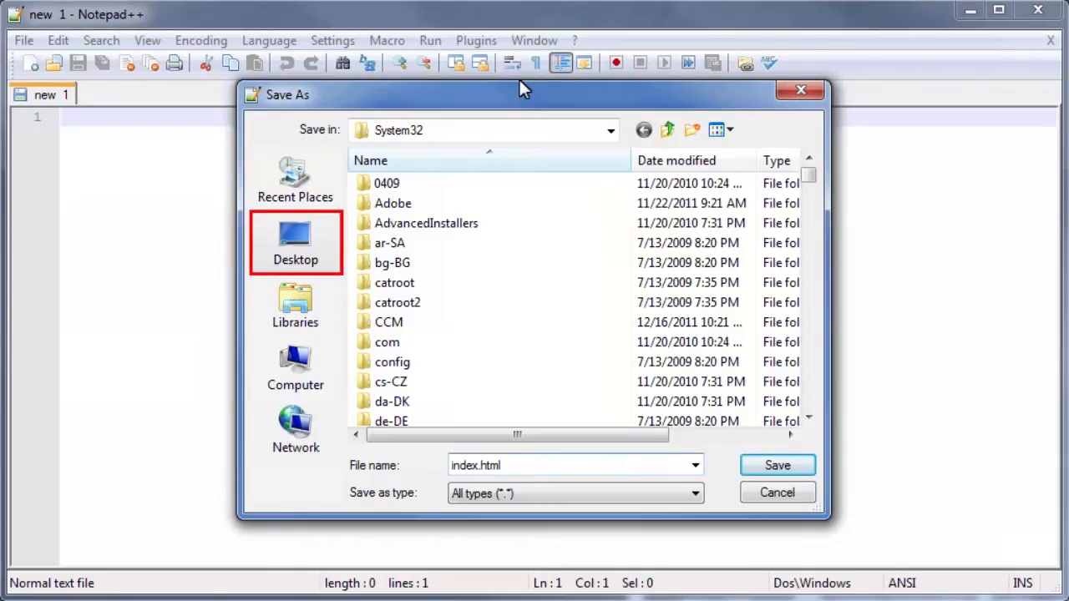
pyautogui.moveTo(309, 175)
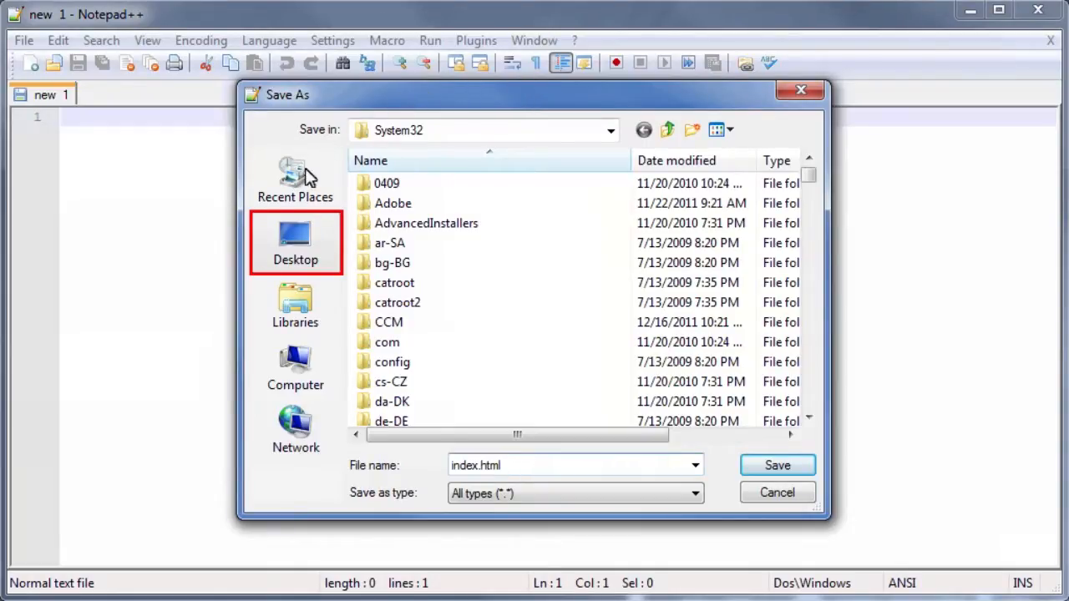
# - Save index.html into a new Desktop folder named Website
pyautogui.click(294, 242)
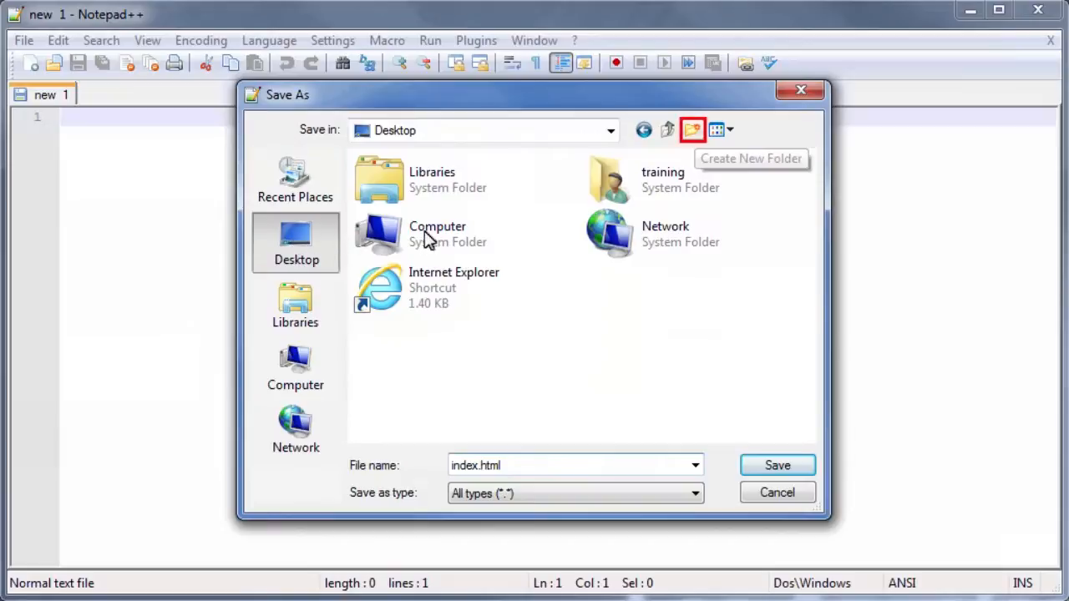
pyautogui.moveTo(699, 133)
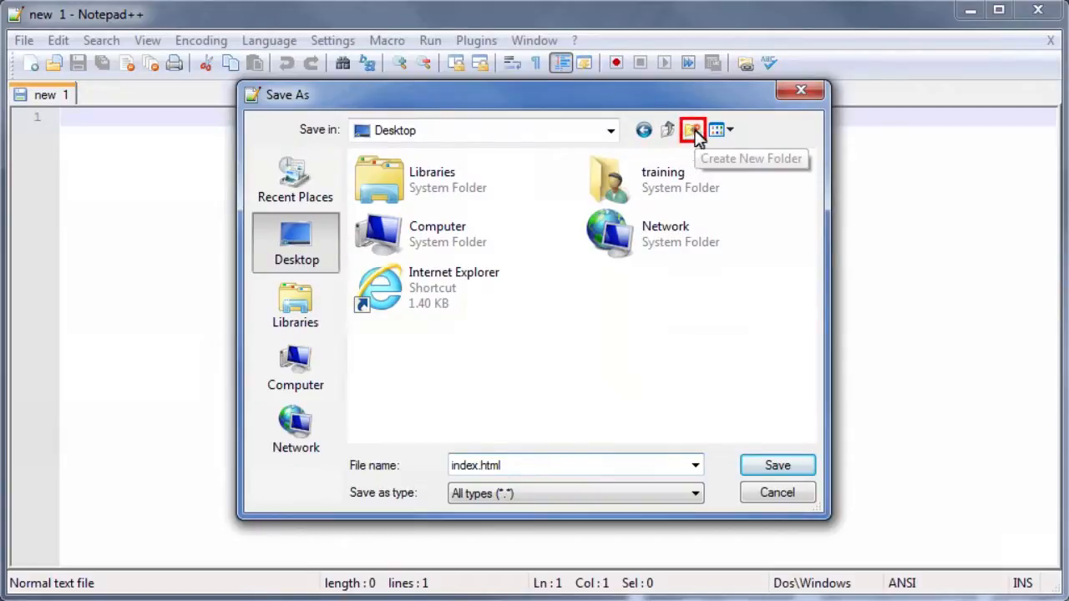
pyautogui.click(692, 130)
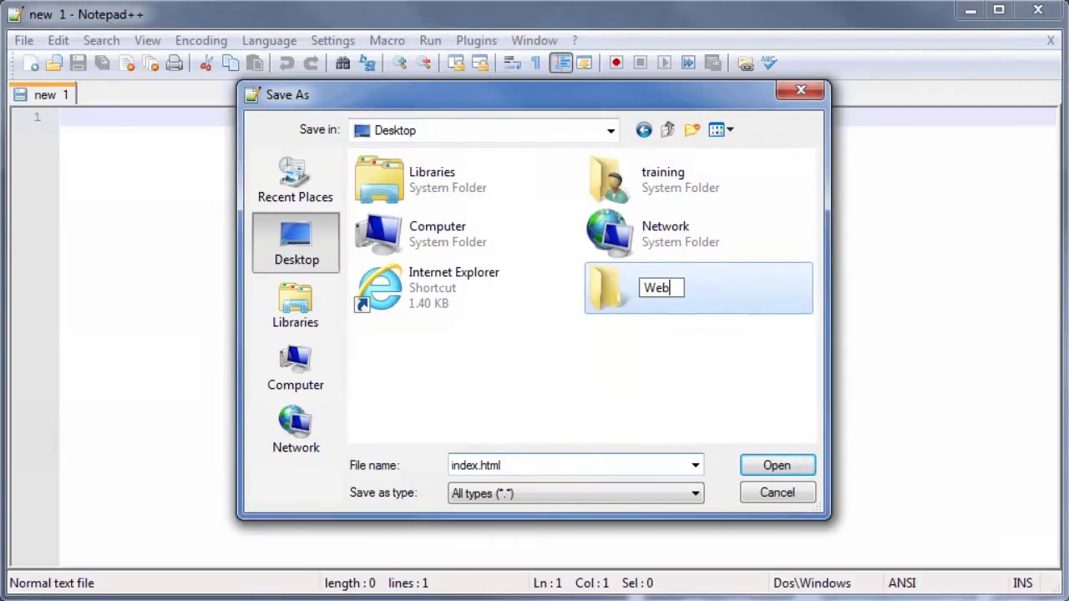
pyautogui.write('site')
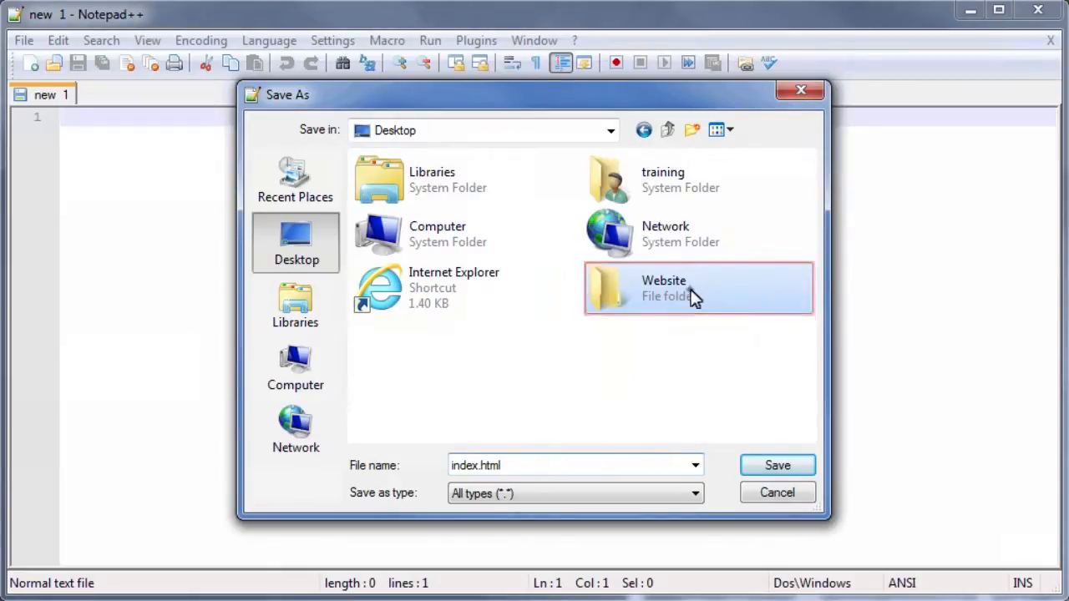
pyautogui.doubleClick(698, 288)
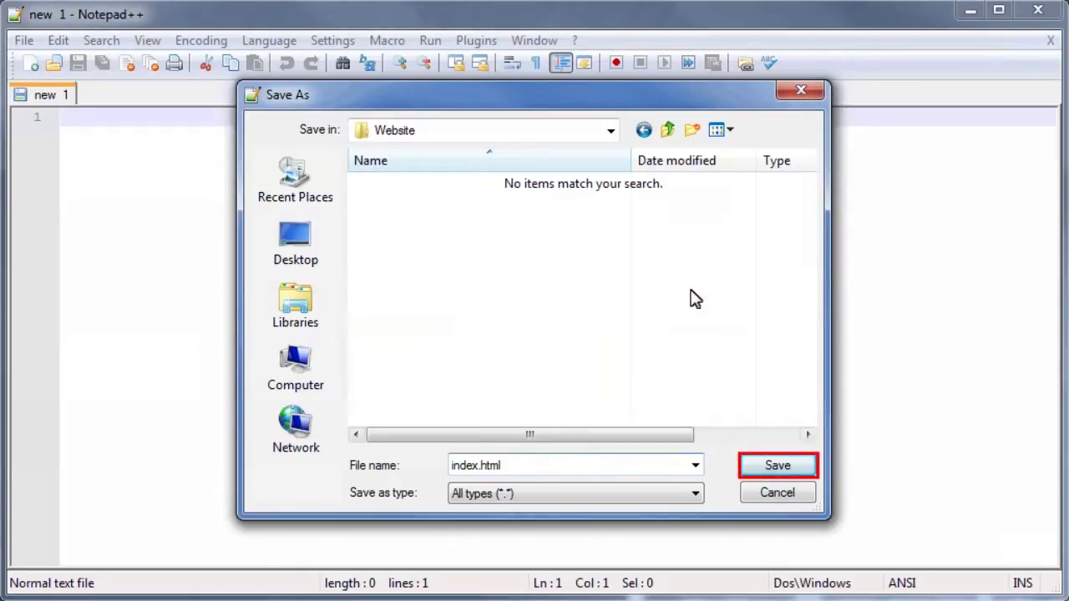
pyautogui.click(776, 464)
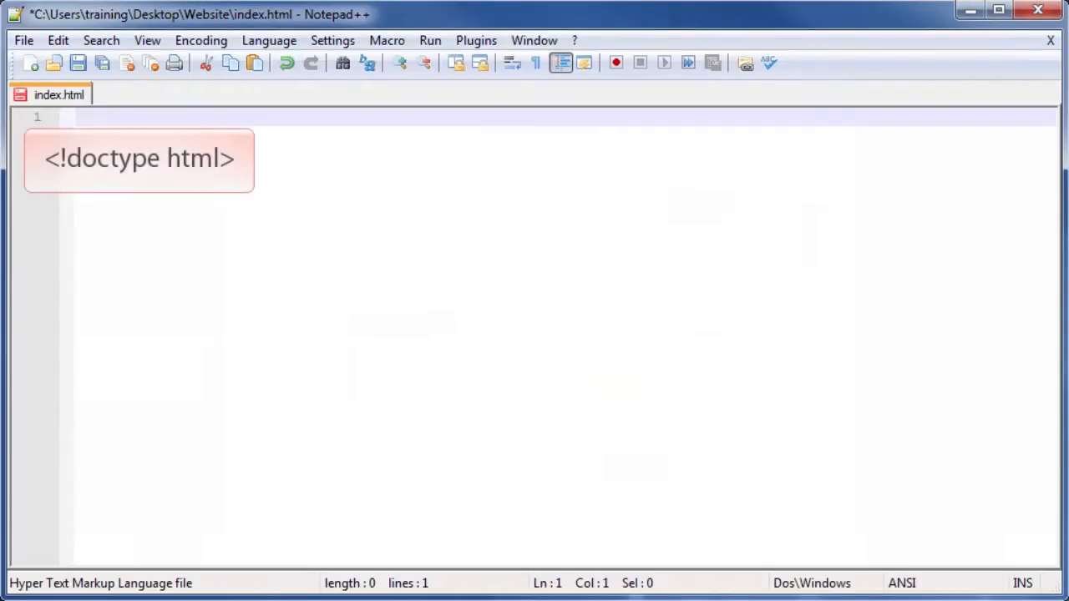
# - Write <!doctype html> on line 1 and begin line 2
pyautogui.write('<!do')
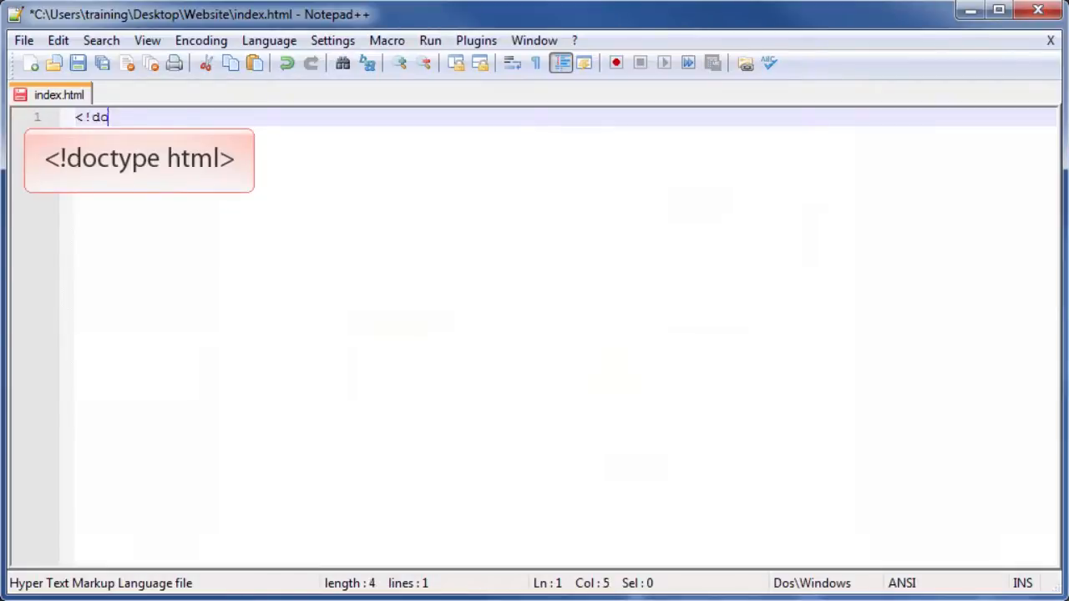
pyautogui.write('ctype htm')
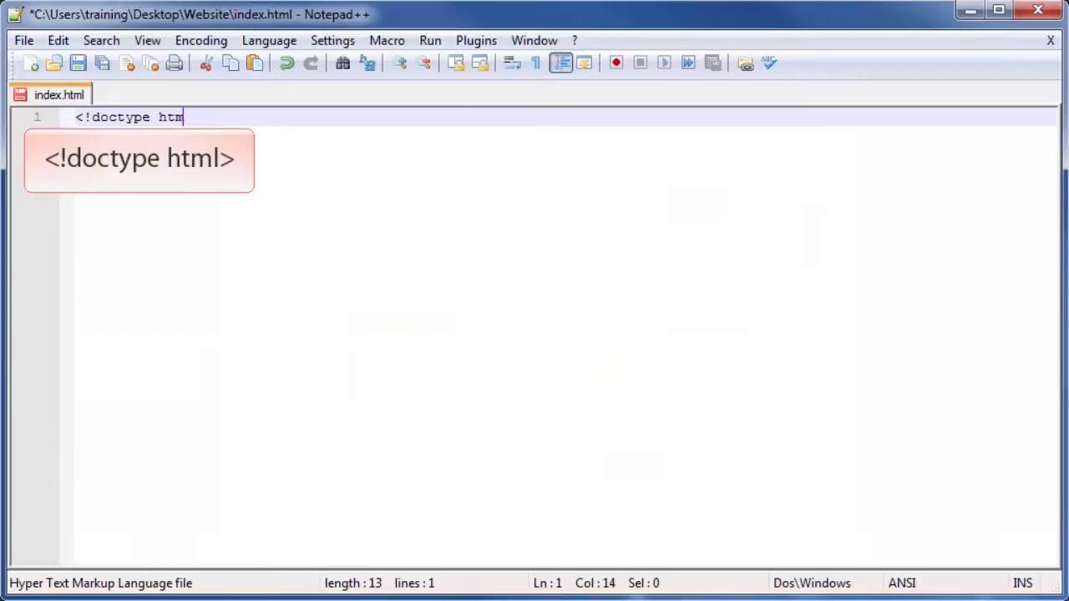
pyautogui.write('l>')
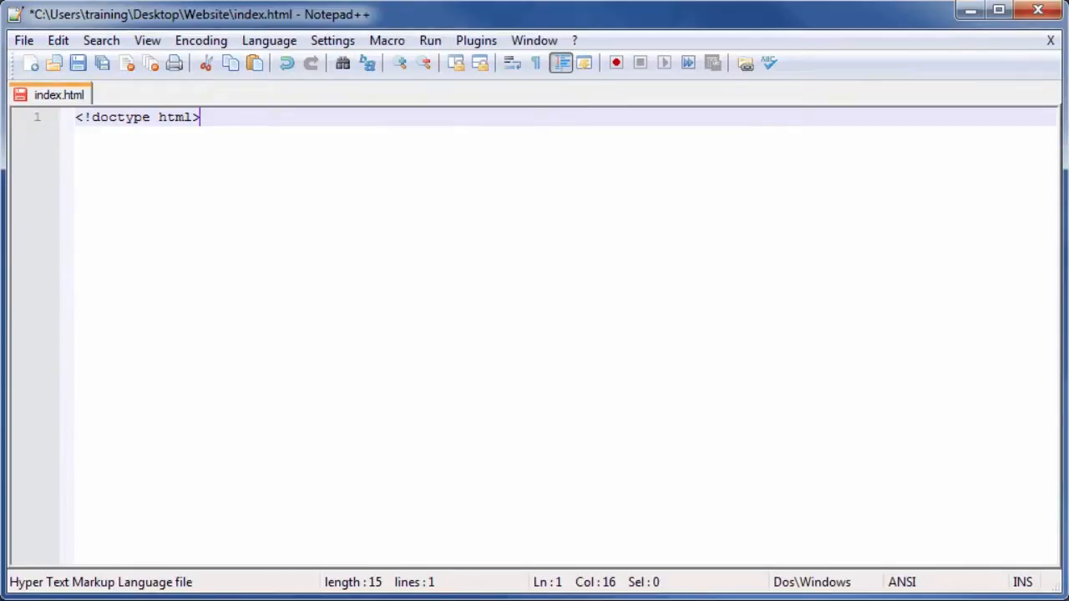
pyautogui.press('Return')
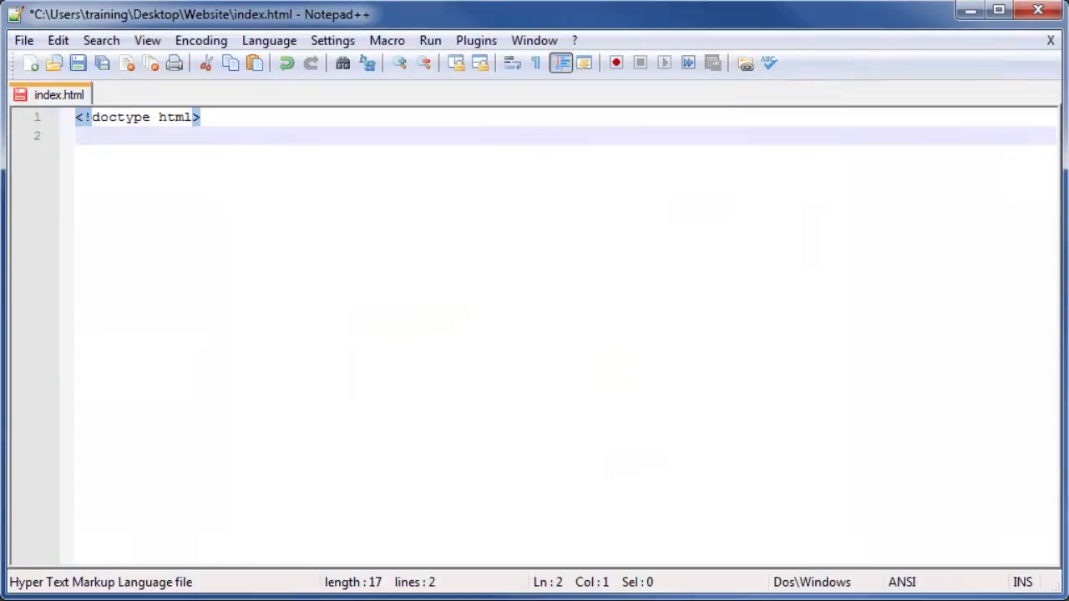
# - Write <html lang="en"></html> on line 2
pyautogui.write('<h')
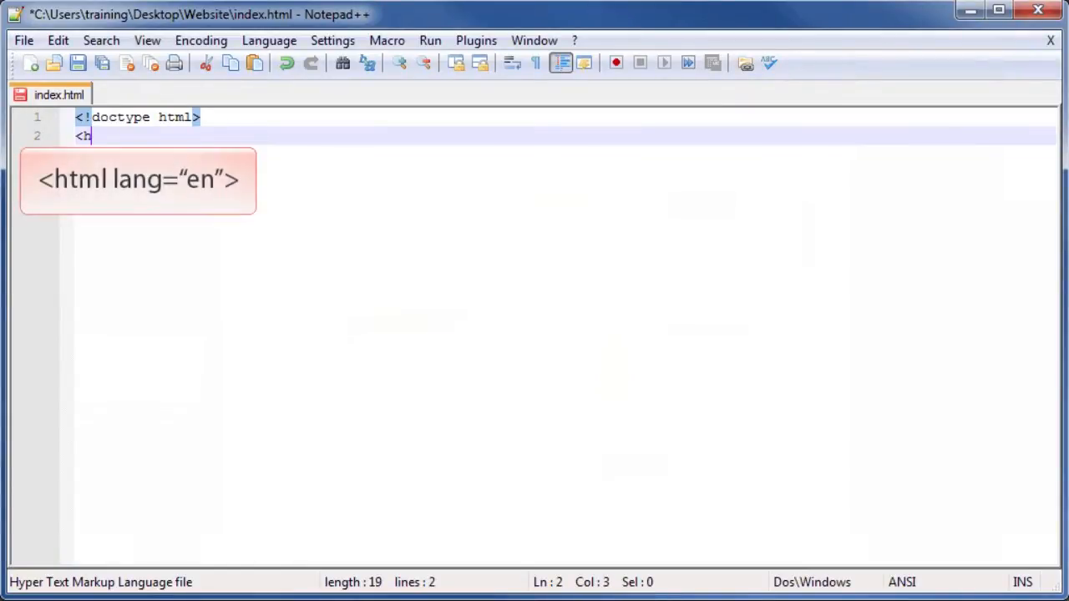
pyautogui.write('tml')
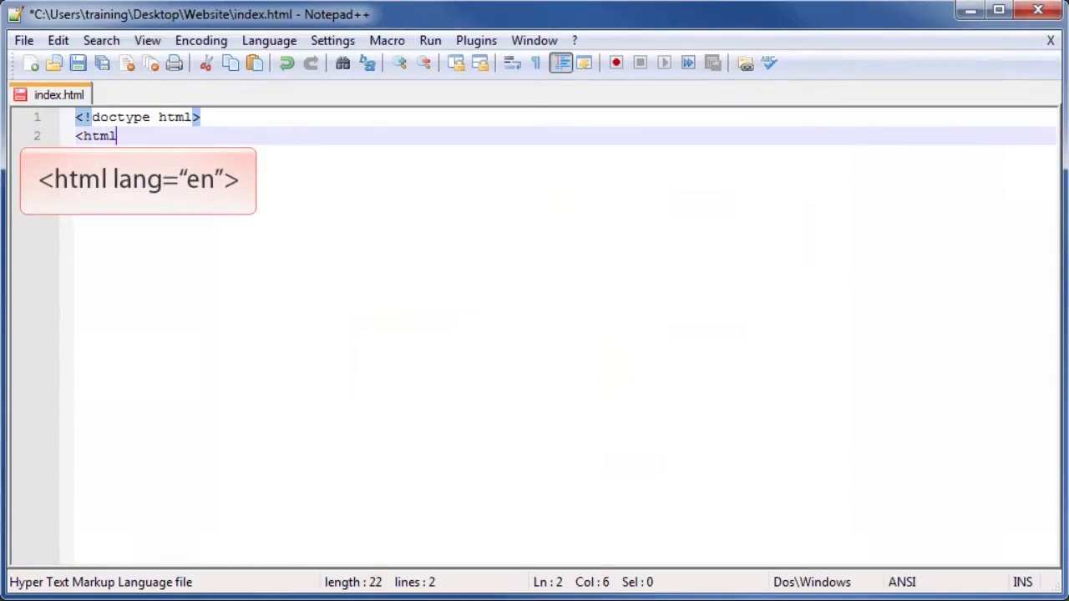
pyautogui.write('la')
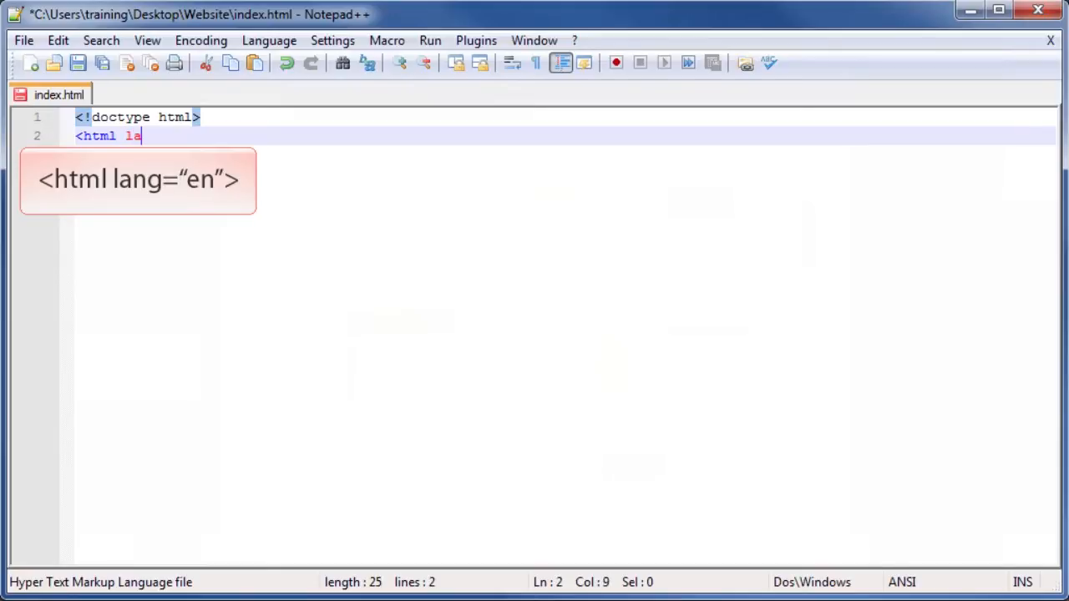
pyautogui.write('ng=')
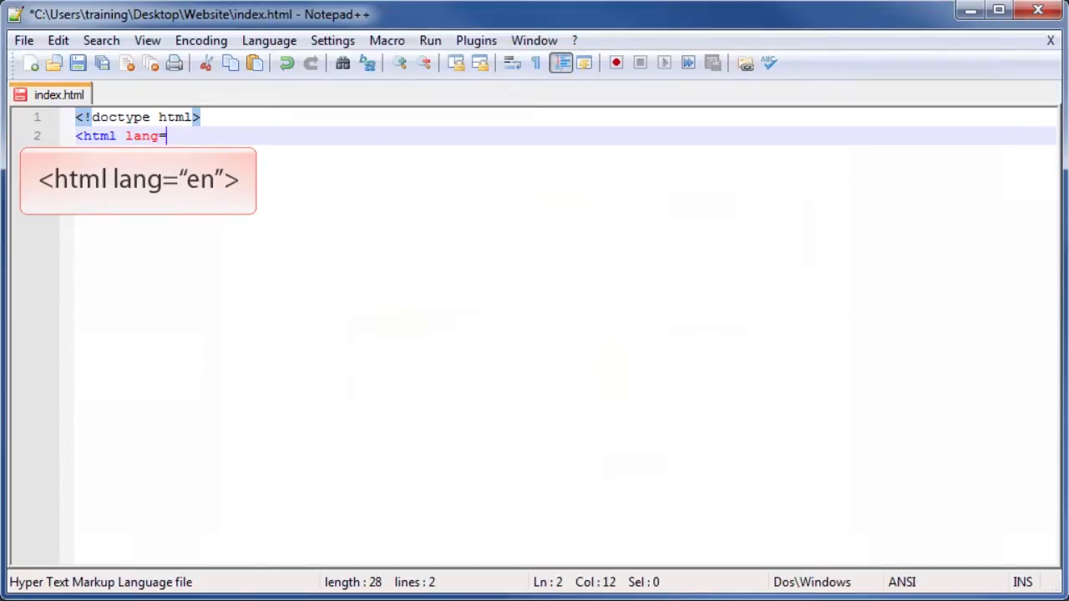
pyautogui.write('"en')
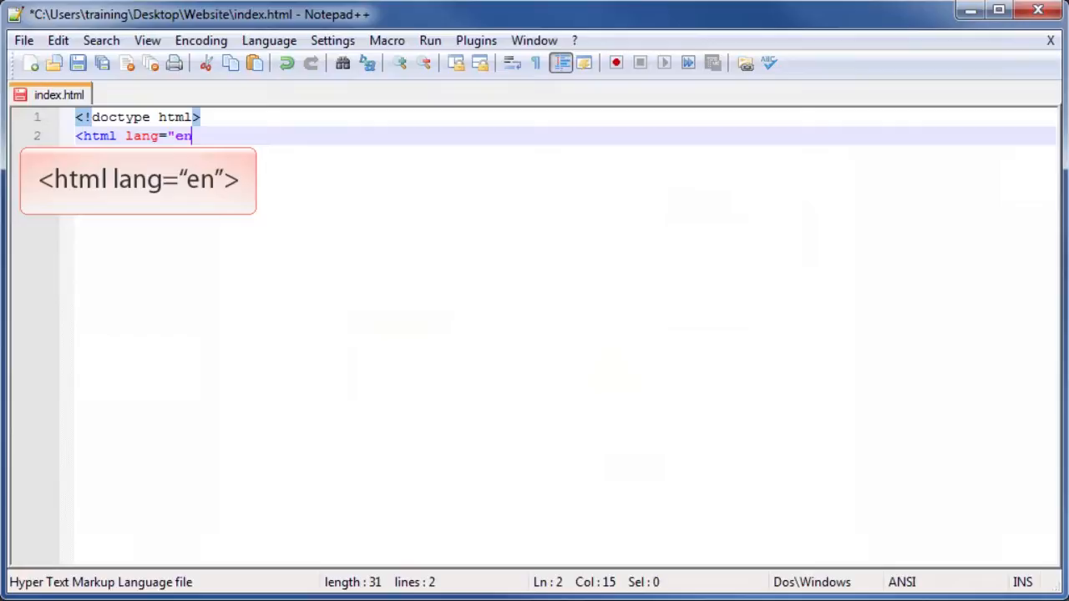
pyautogui.write('">')
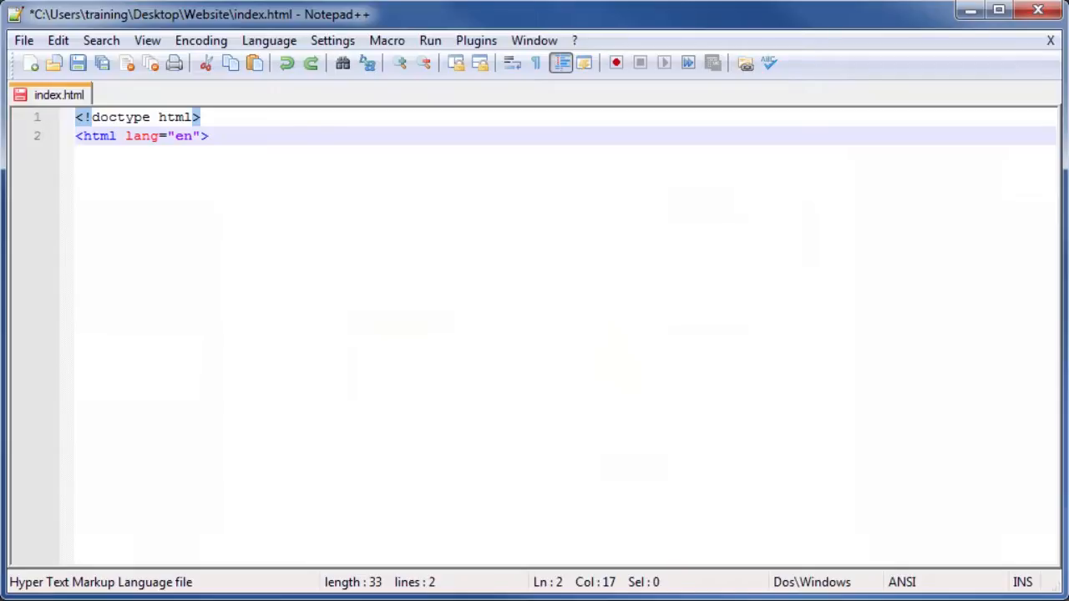
pyautogui.write('</')
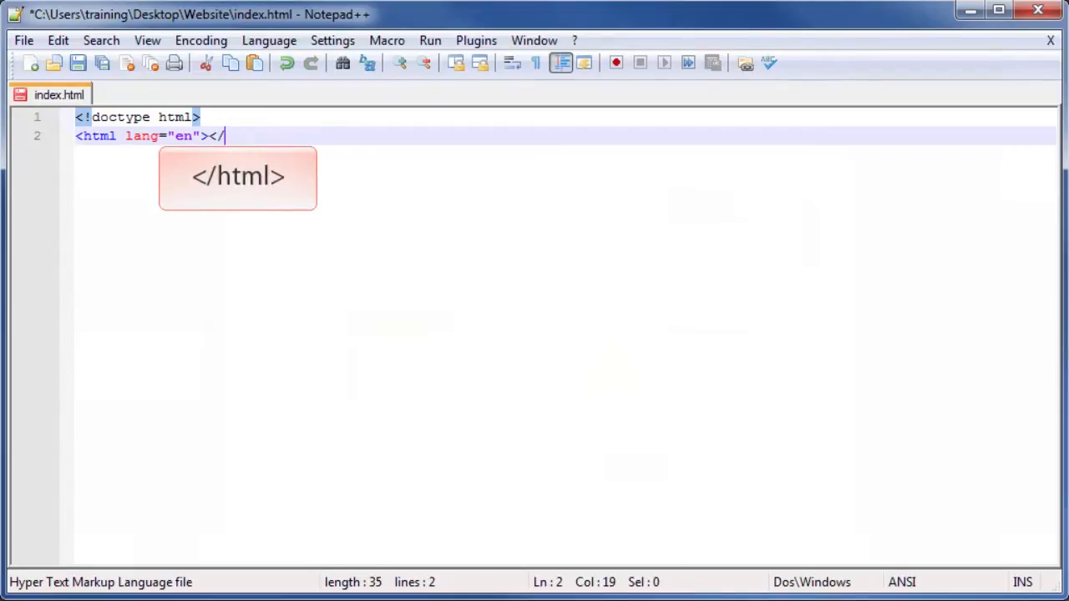
pyautogui.write('htm')
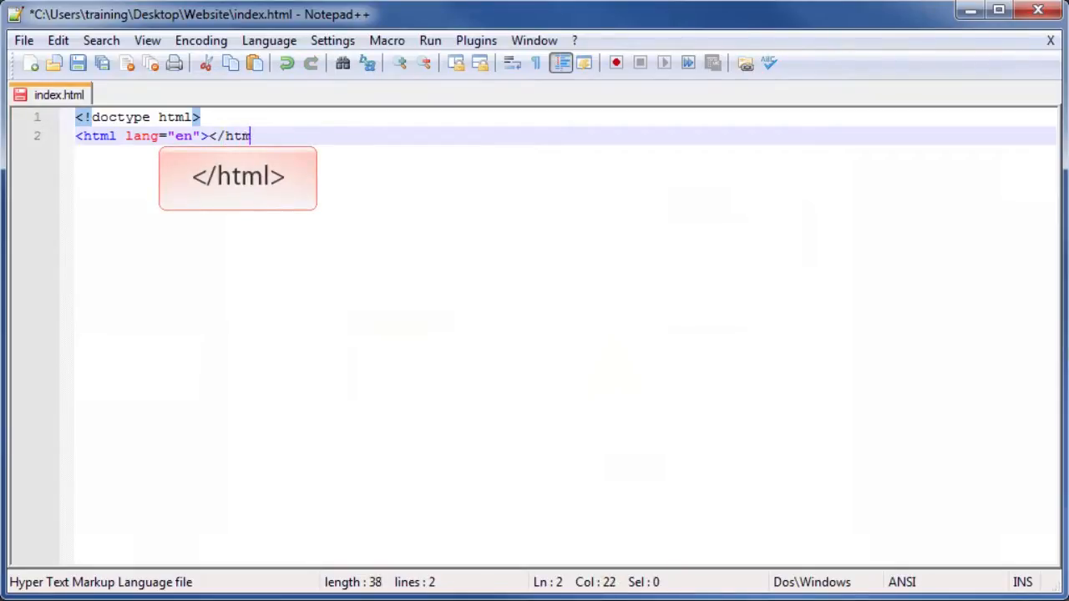
pyautogui.write('l>')
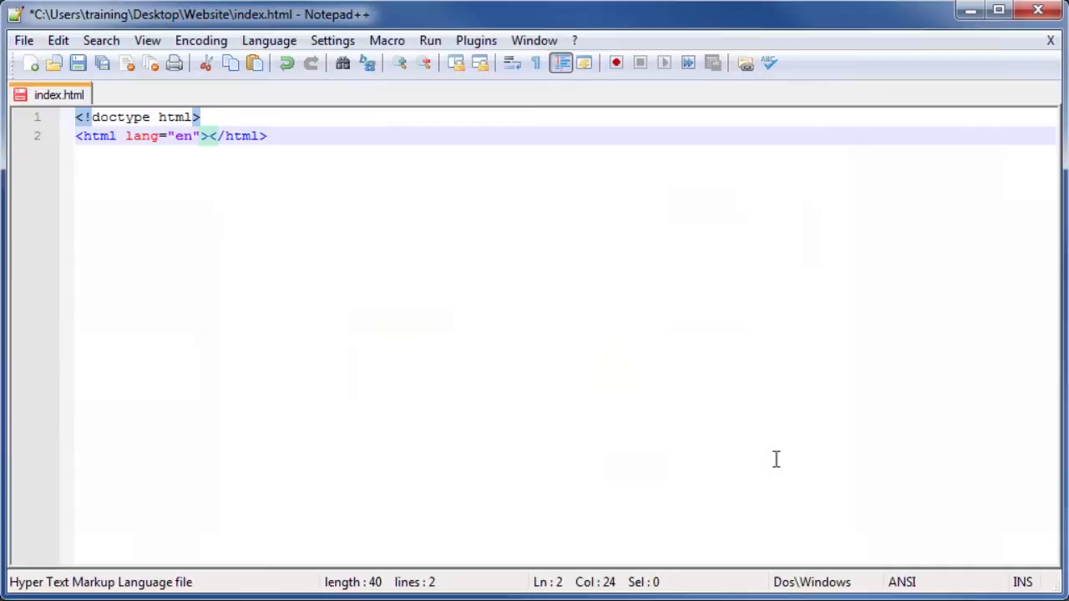
pyautogui.moveTo(207, 158)
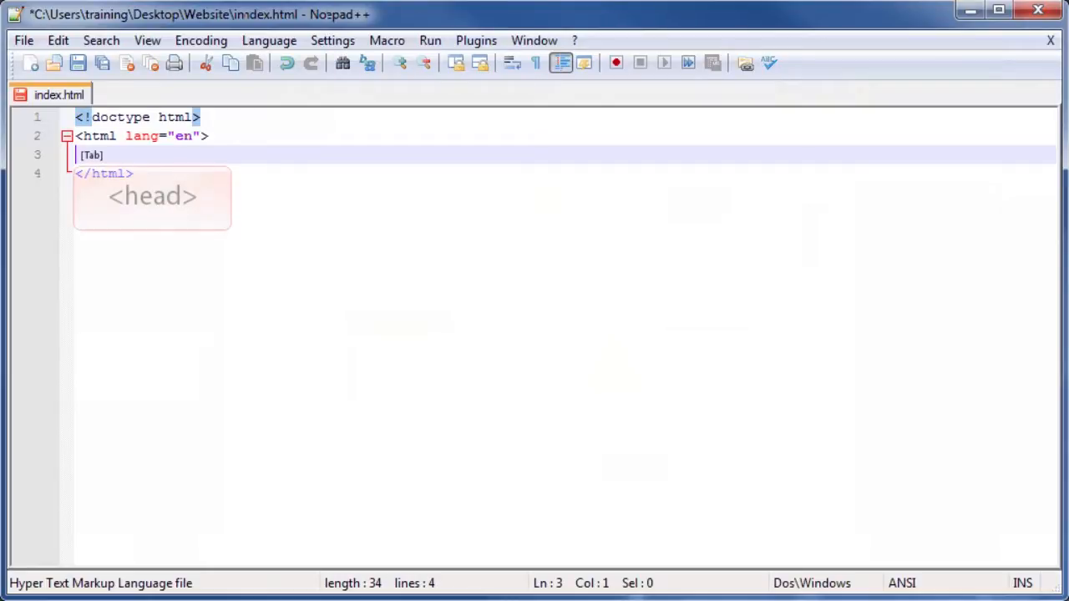
# - Write an empty <head></head> element inside the html element
pyautogui.write('<')
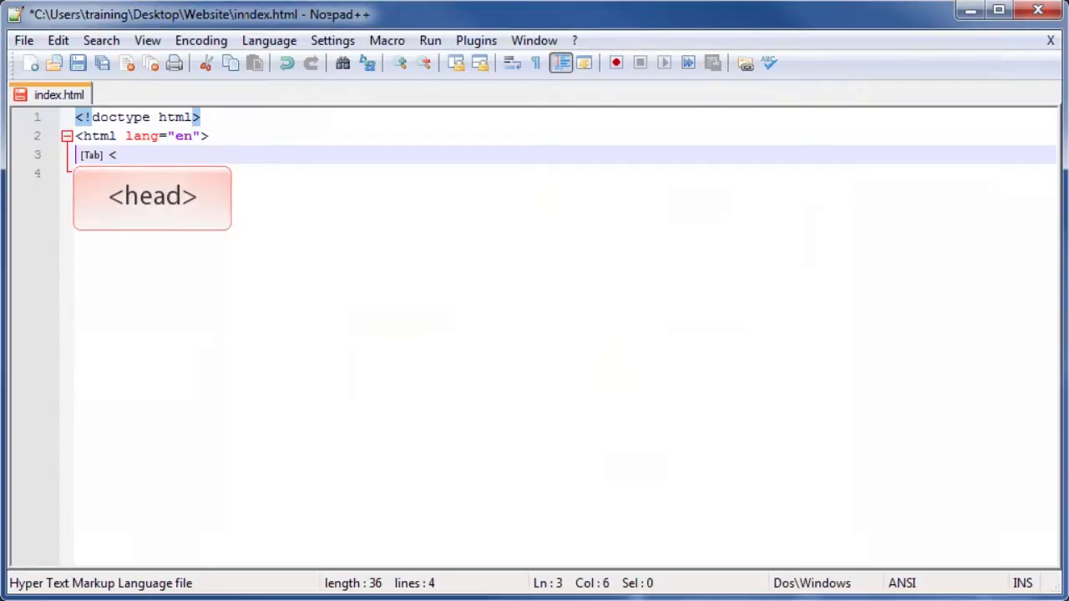
pyautogui.write('head></head')
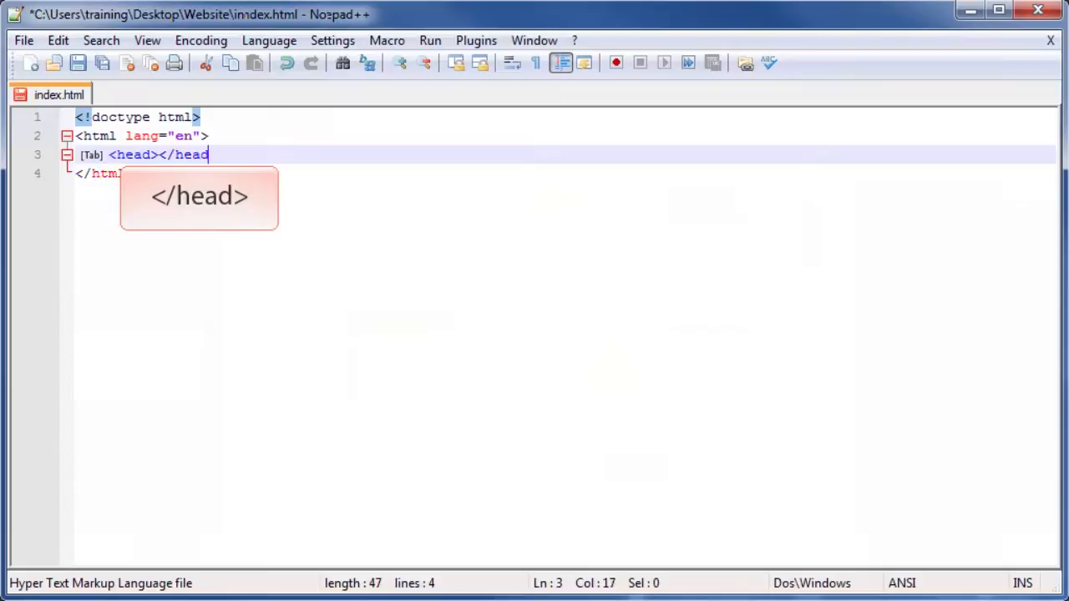
pyautogui.write('>')
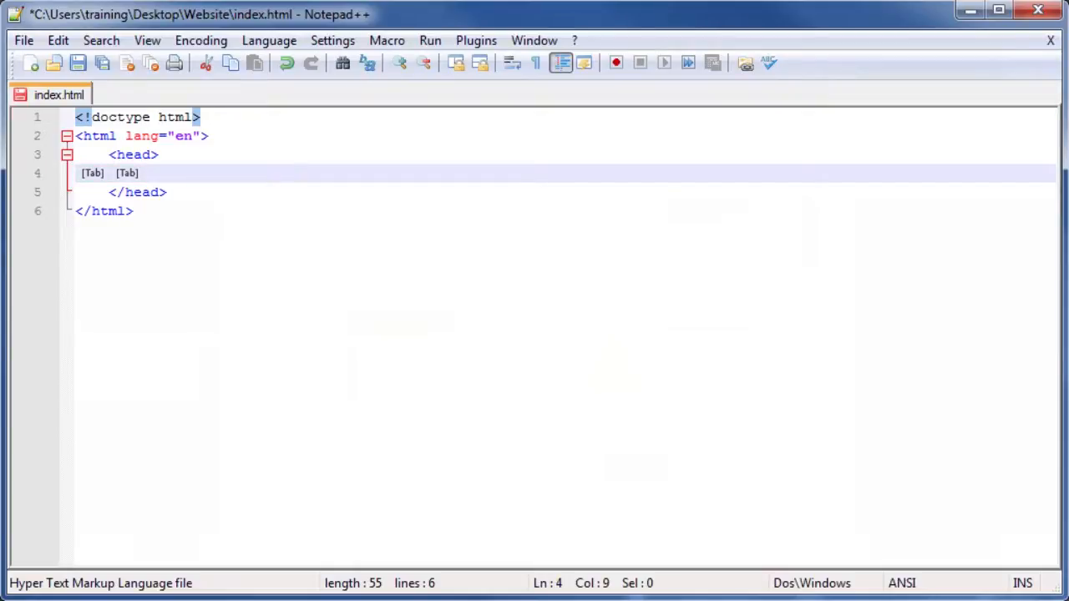
# - Write <title>HTML Workshop</title> inside the head
pyautogui.write('<')
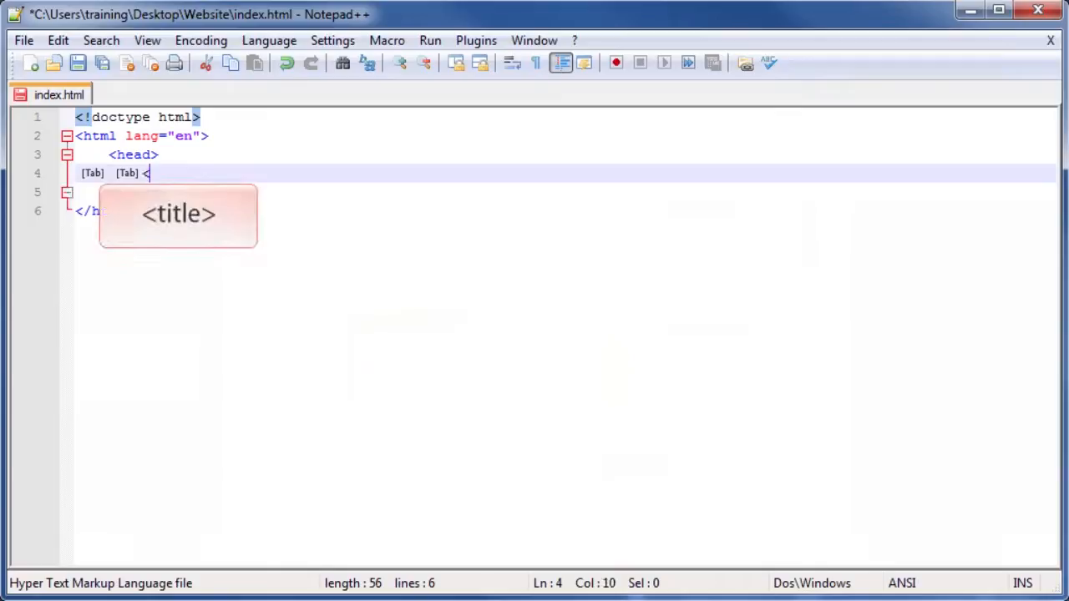
pyautogui.write('title>')
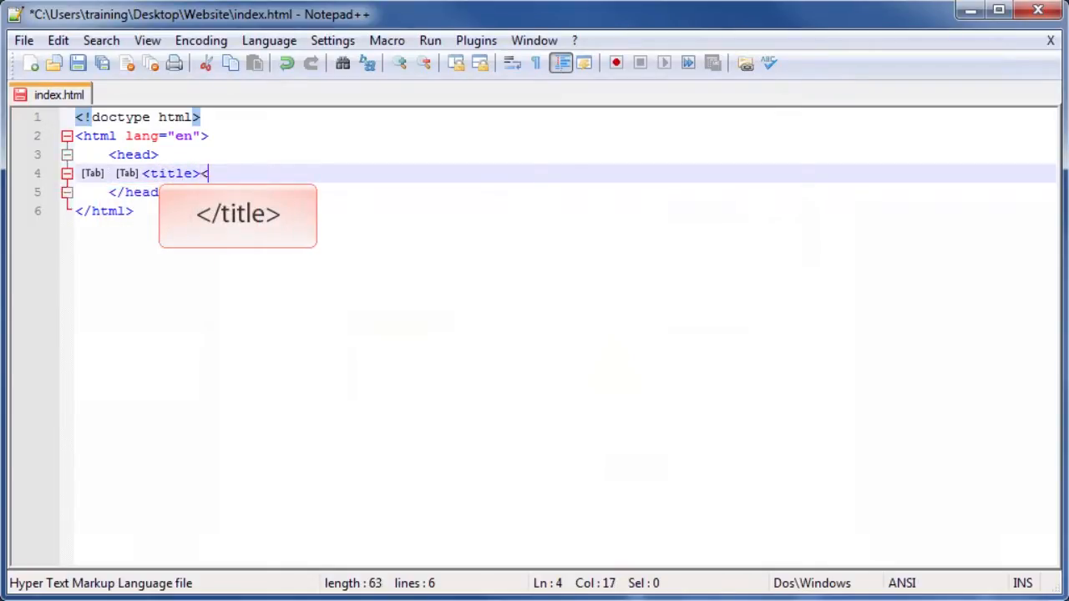
pyautogui.write('</ti')
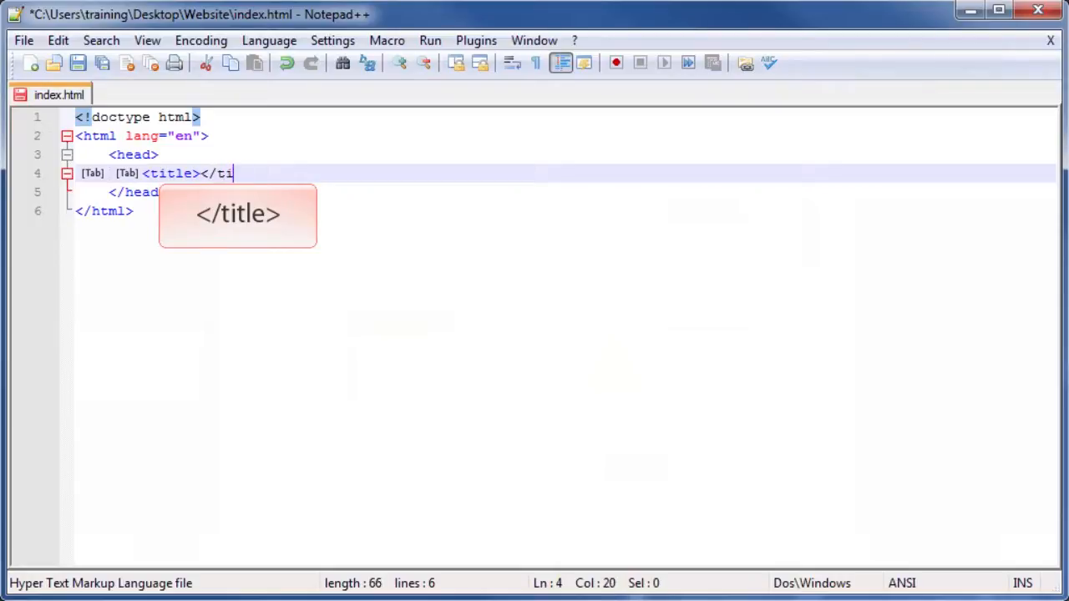
pyautogui.write('tle>')
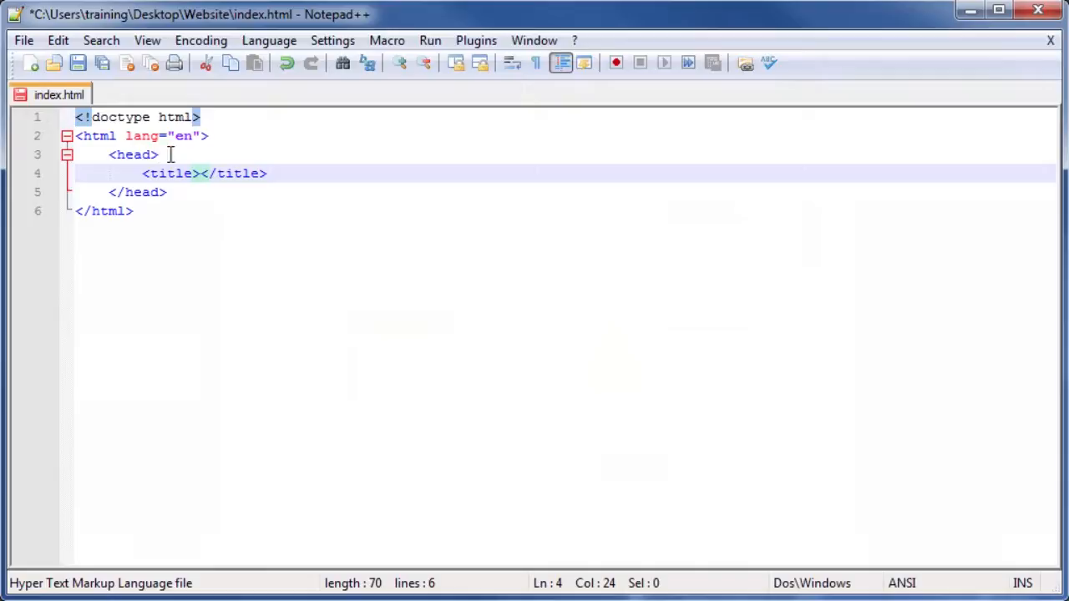
pyautogui.write('B')
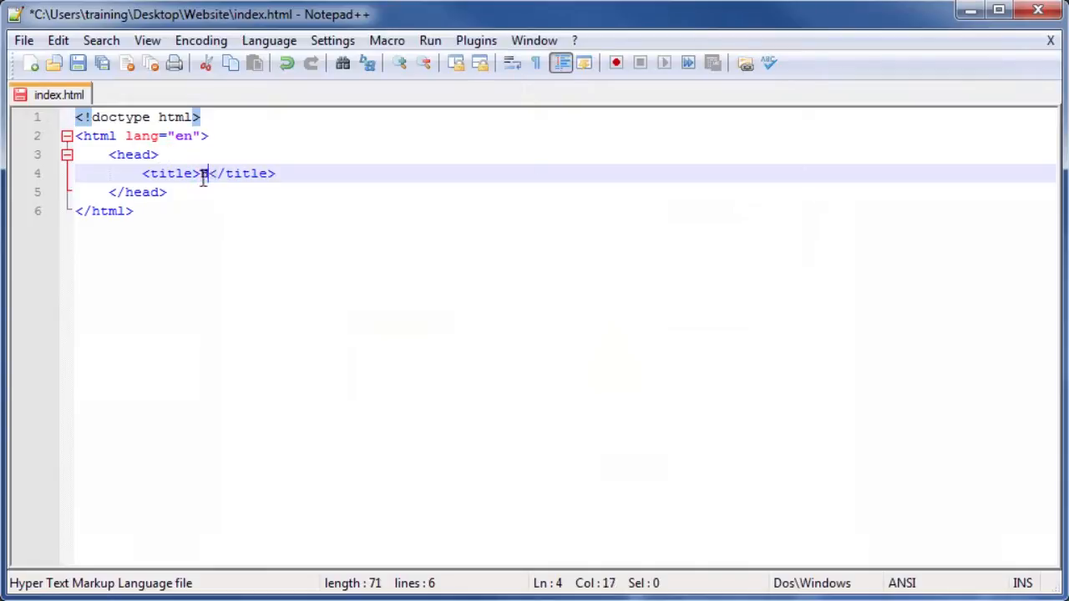
pyautogui.write('HTML Wo')
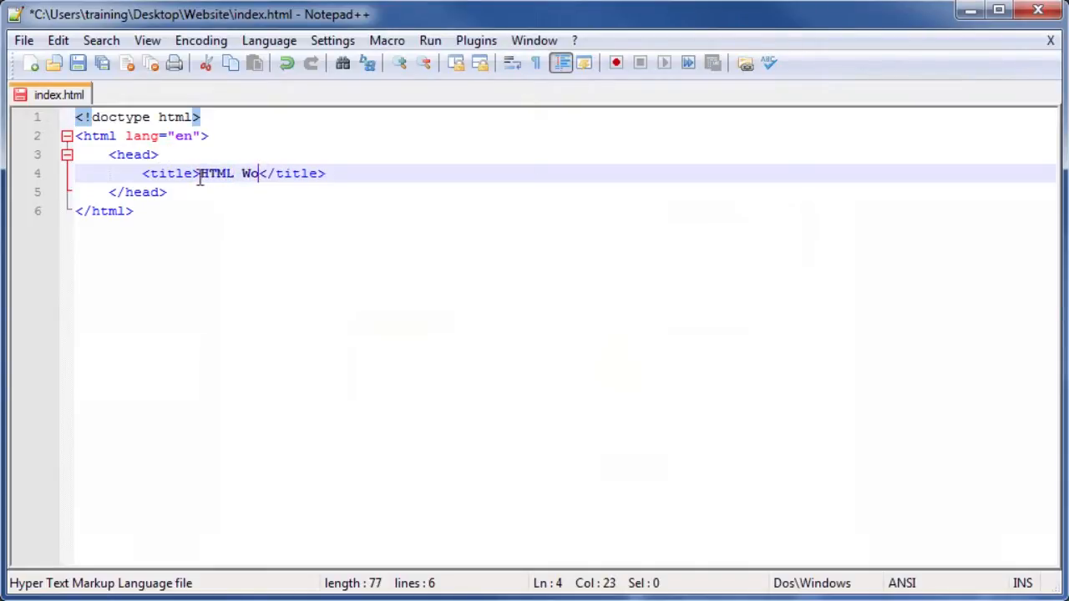
pyautogui.write('rkshop')
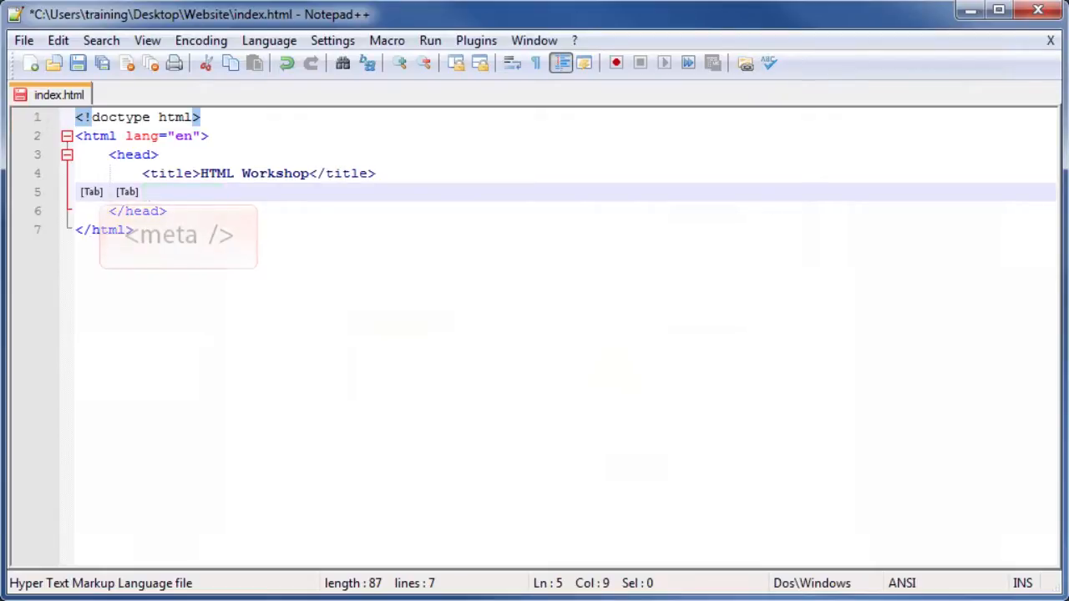
# - Write an empty <meta /> element on a new line below the title
pyautogui.write('<me')
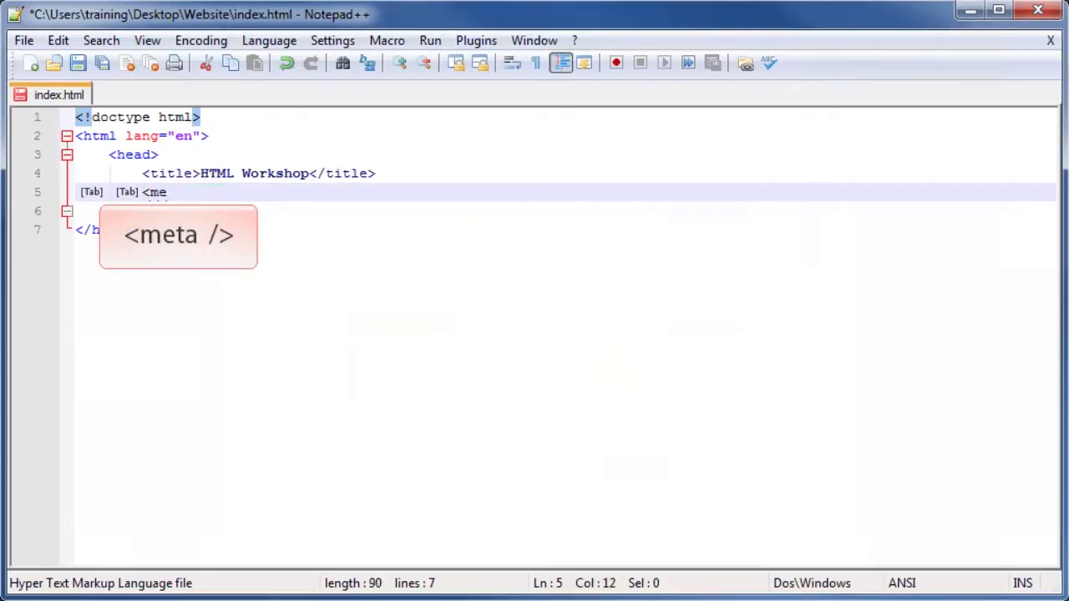
pyautogui.write('ta />')
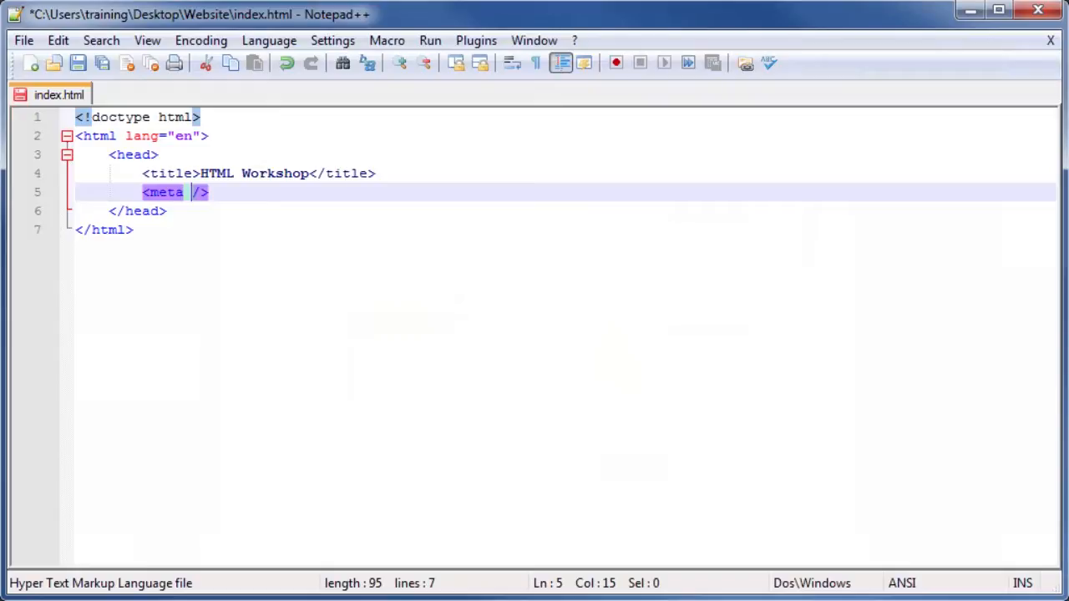
# - Add charset="utf-8" to the meta element
pyautogui.write('c')
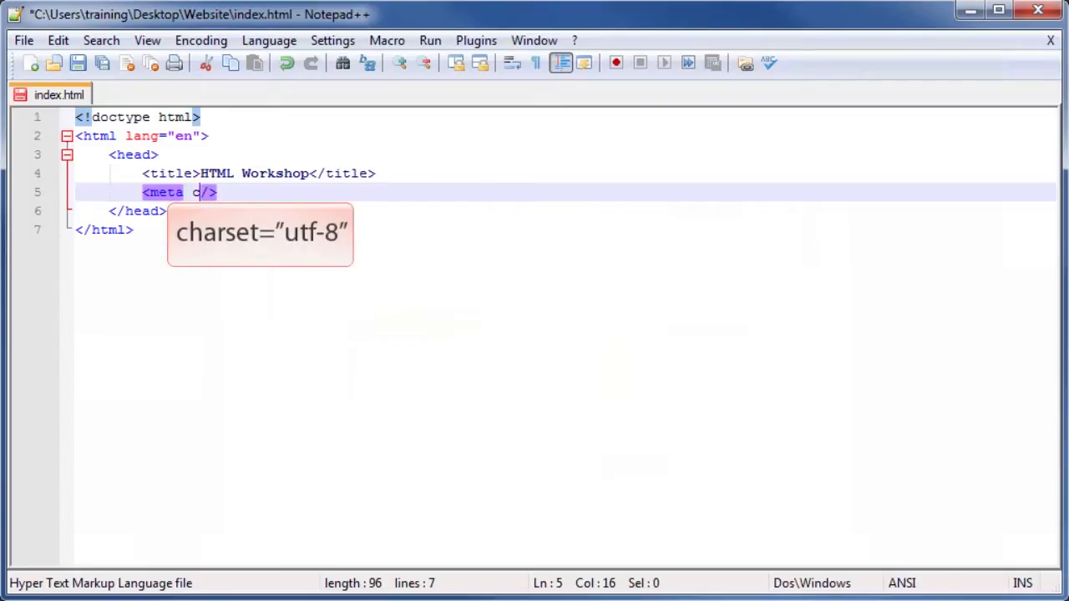
pyautogui.write('harset="ut')
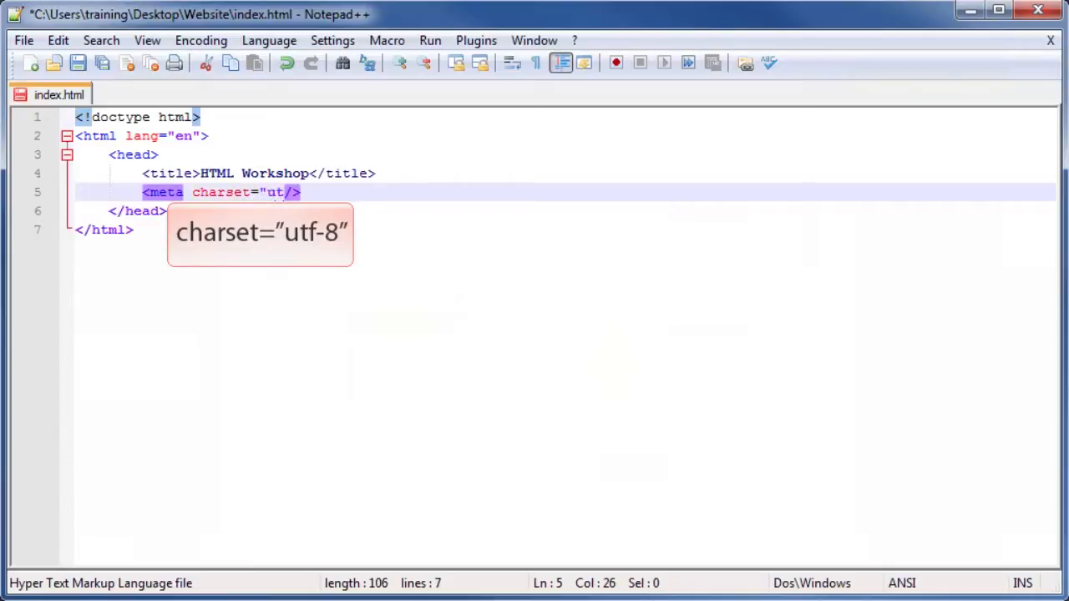
pyautogui.write('f-8"')
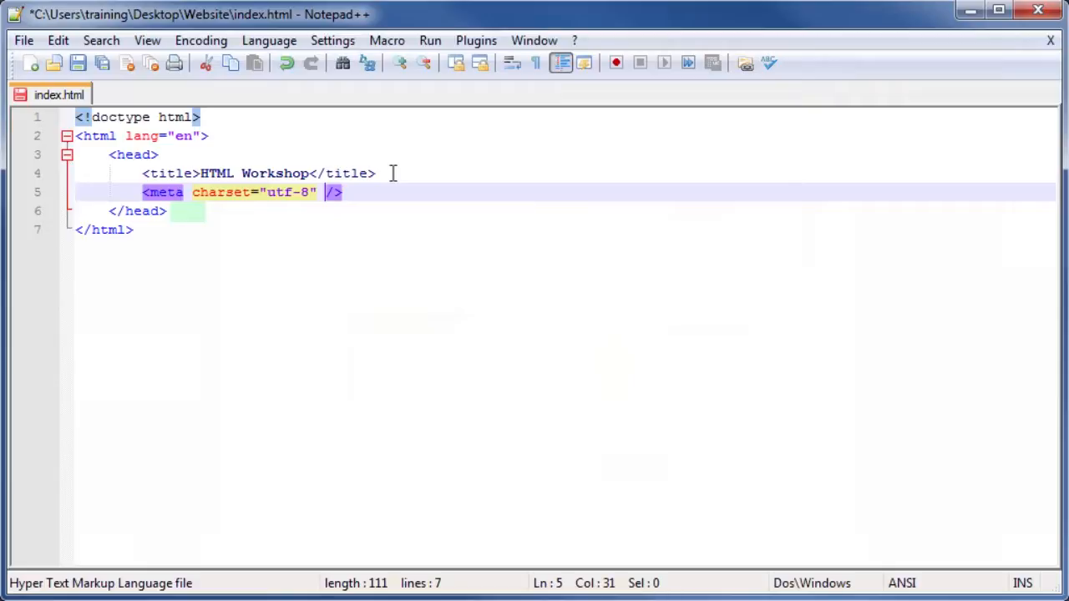
pyautogui.moveTo(217, 185)
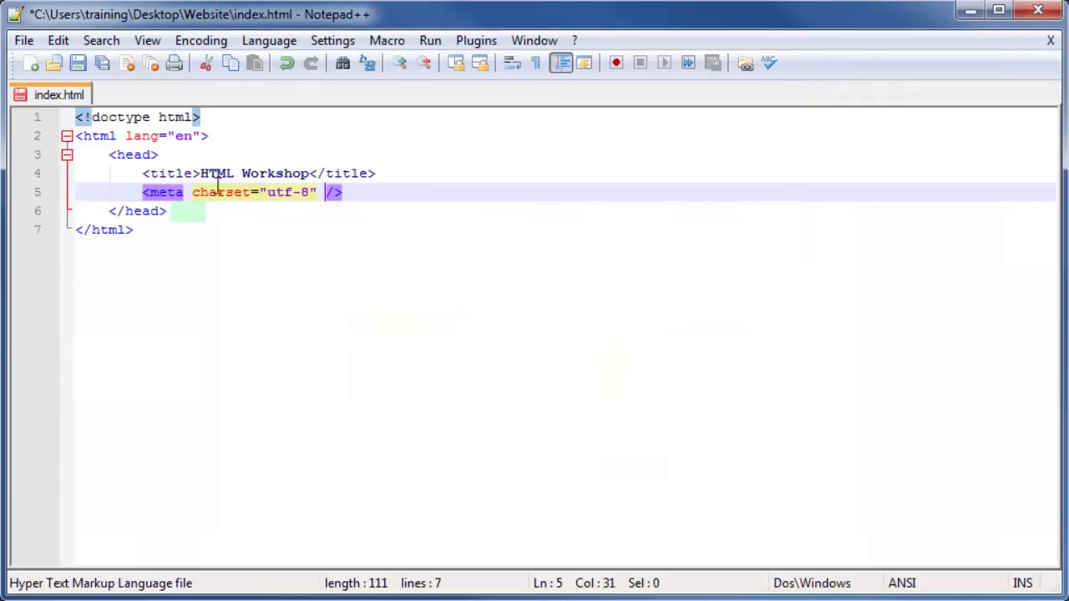
# - Insert an empty <body></body> element on a new line between </head> and </html>
pyautogui.click(167, 210)
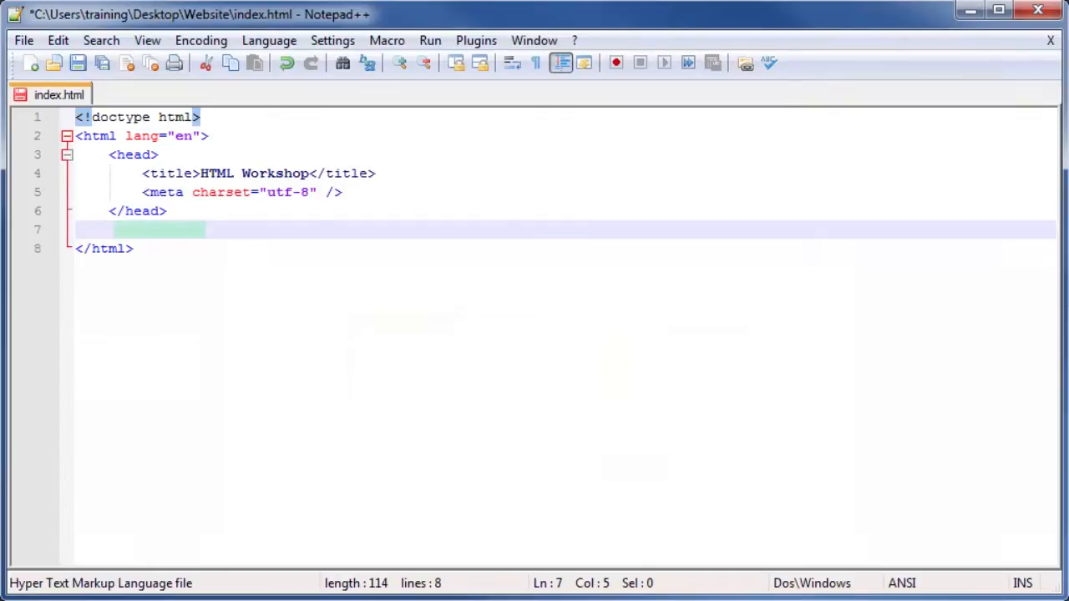
pyautogui.click(114, 231)
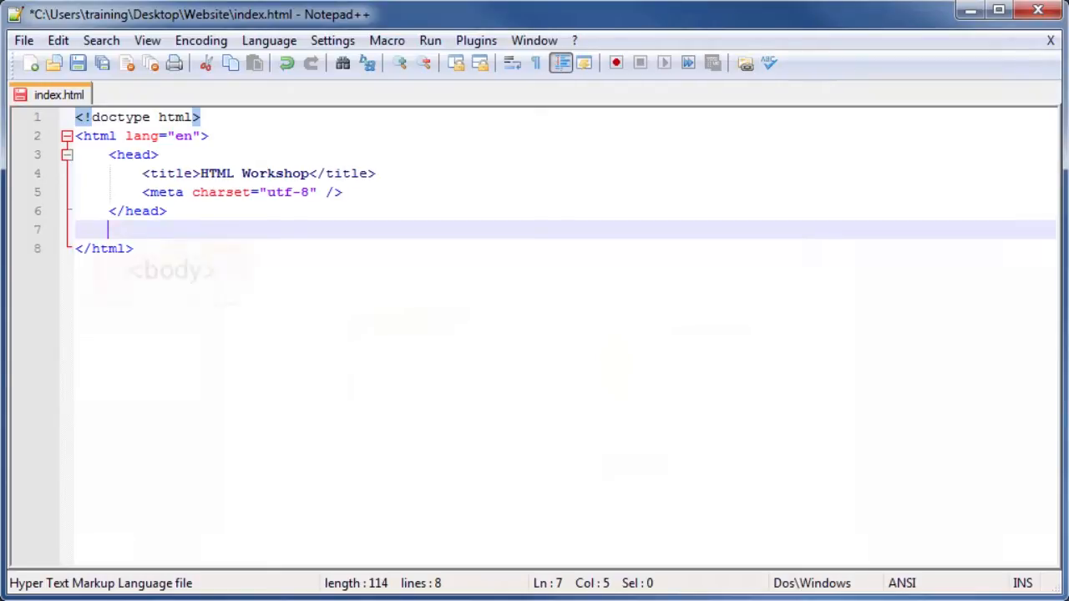
pyautogui.write('<bo')
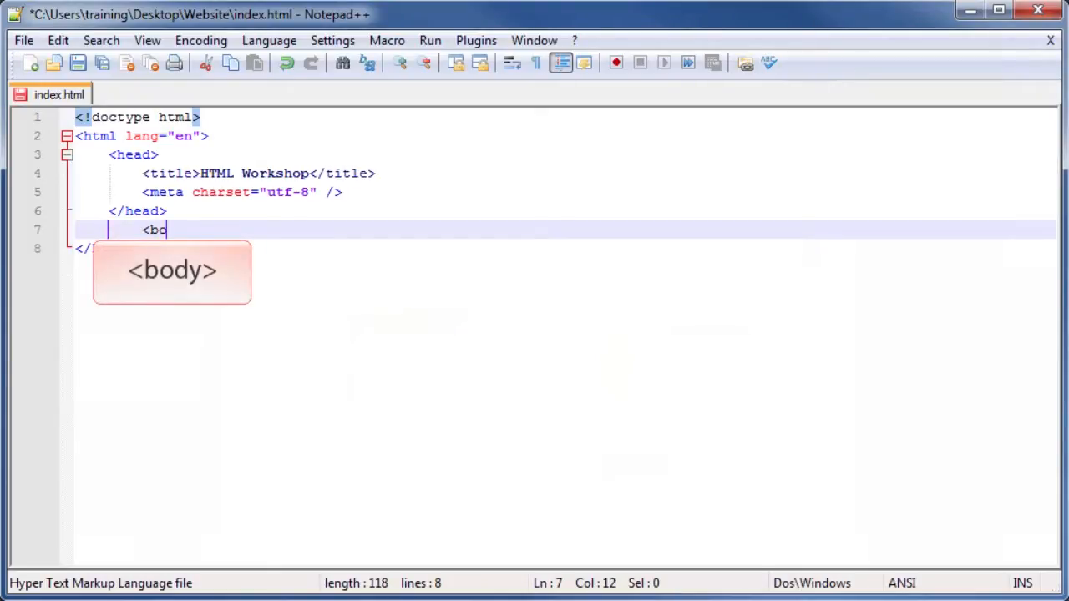
pyautogui.write('dy>')
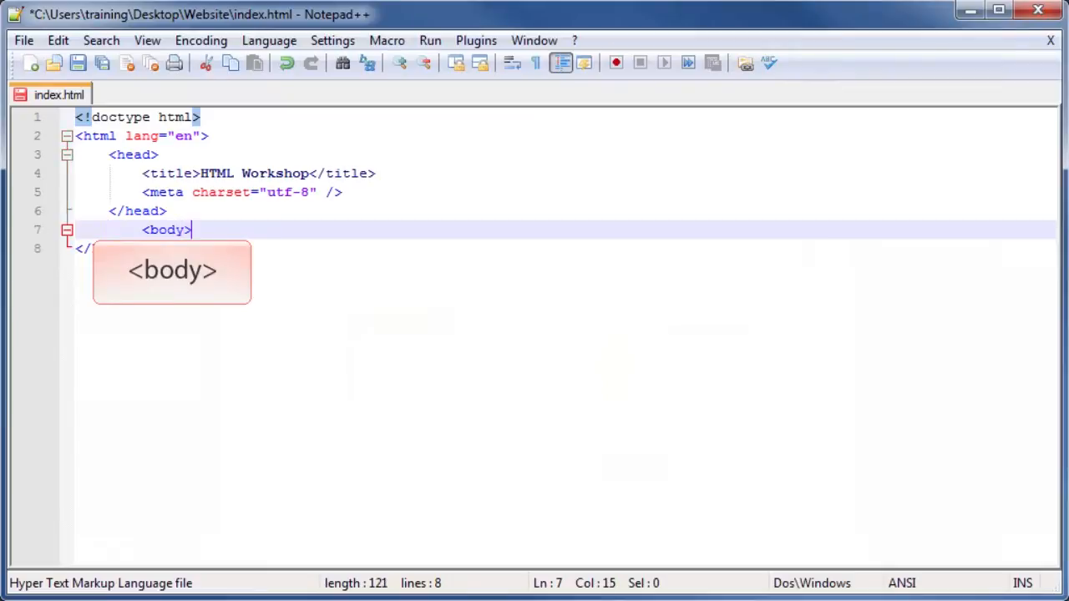
pyautogui.write('</b')
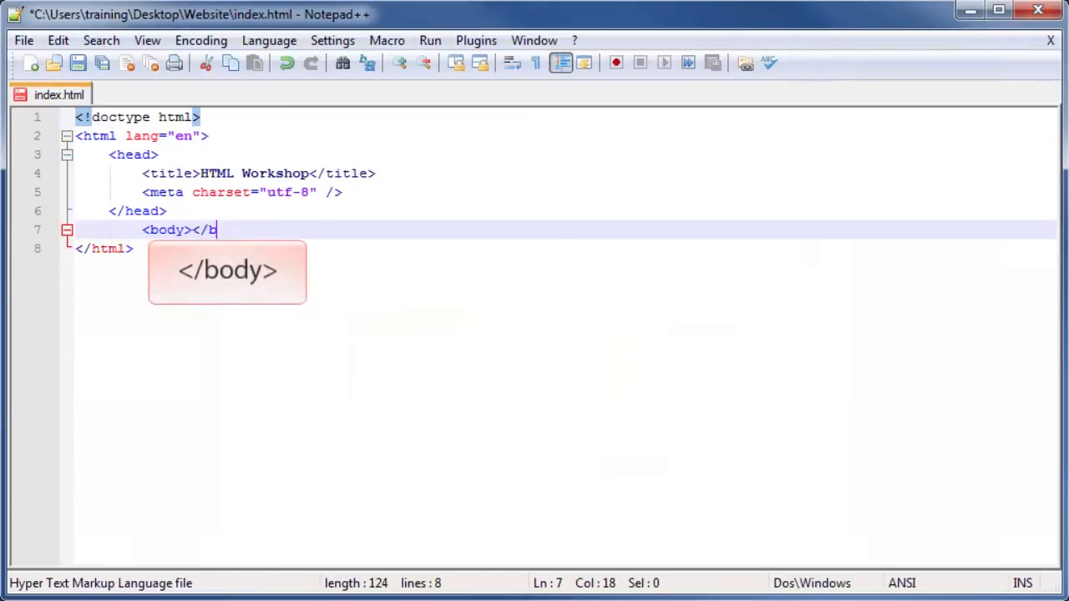
pyautogui.write('od')
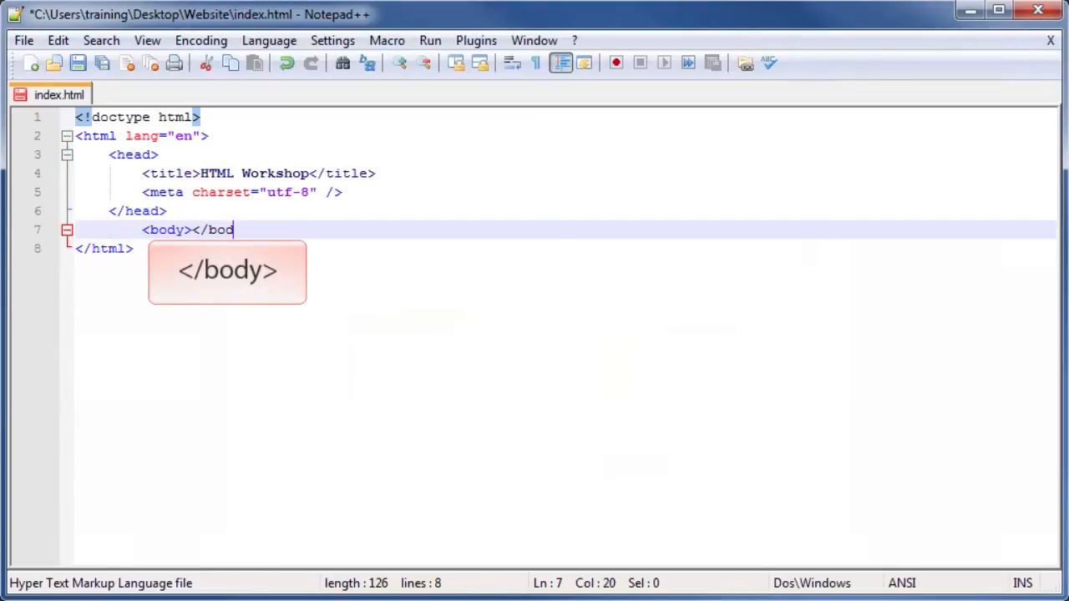
pyautogui.write('y>')
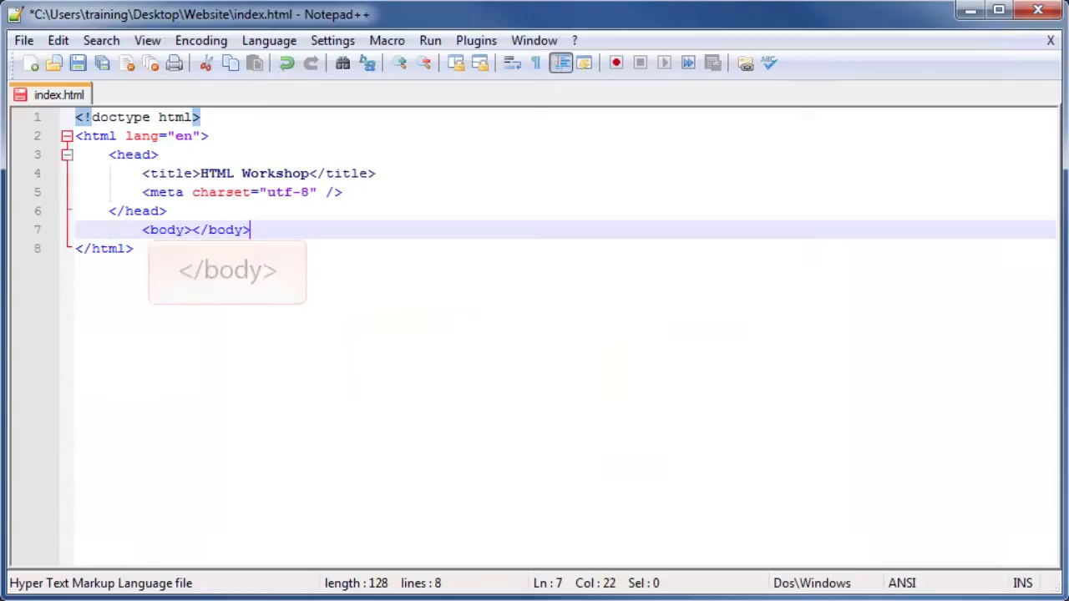